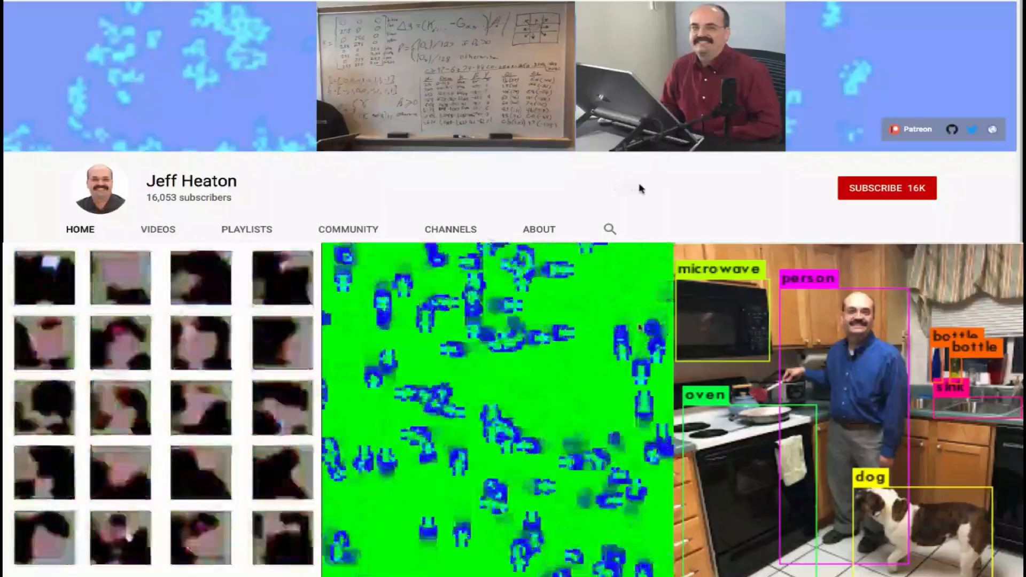
- Switch to the 'Part 6.3: Implementing a ResNet in Keras' notebook and show the residual block diagram
left_click(887, 188)
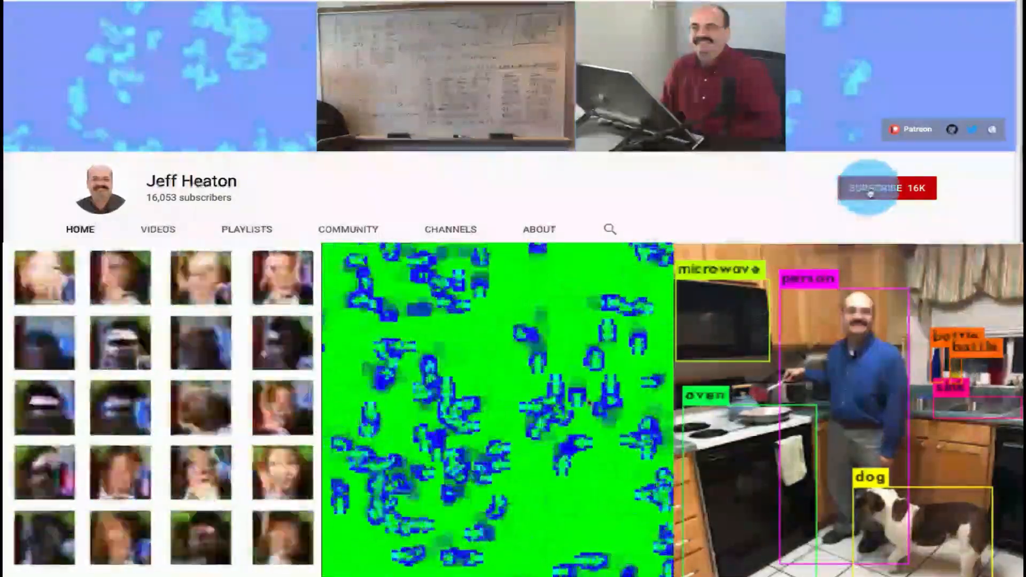
left_click(887, 188)
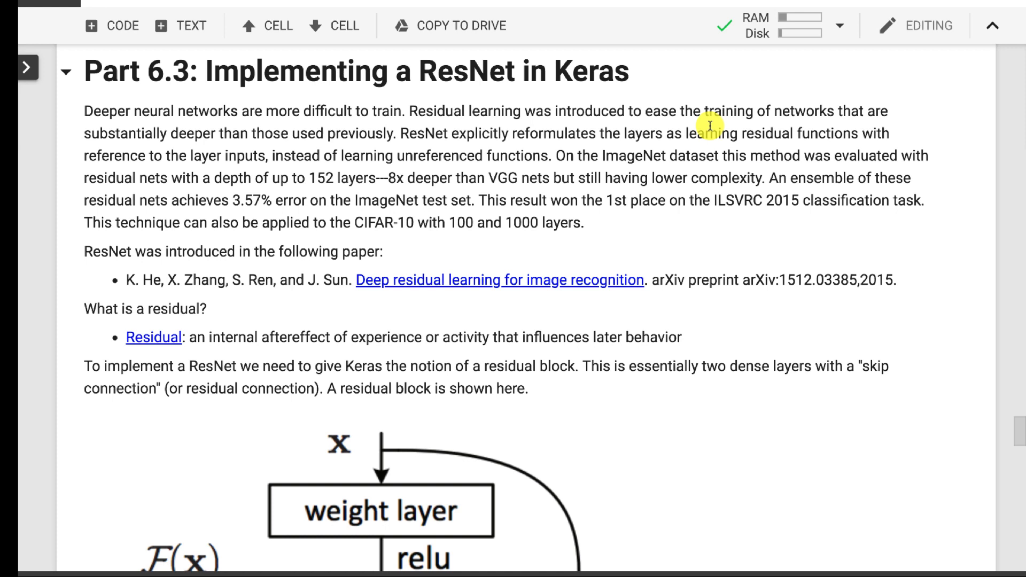
mouse_move(373, 217)
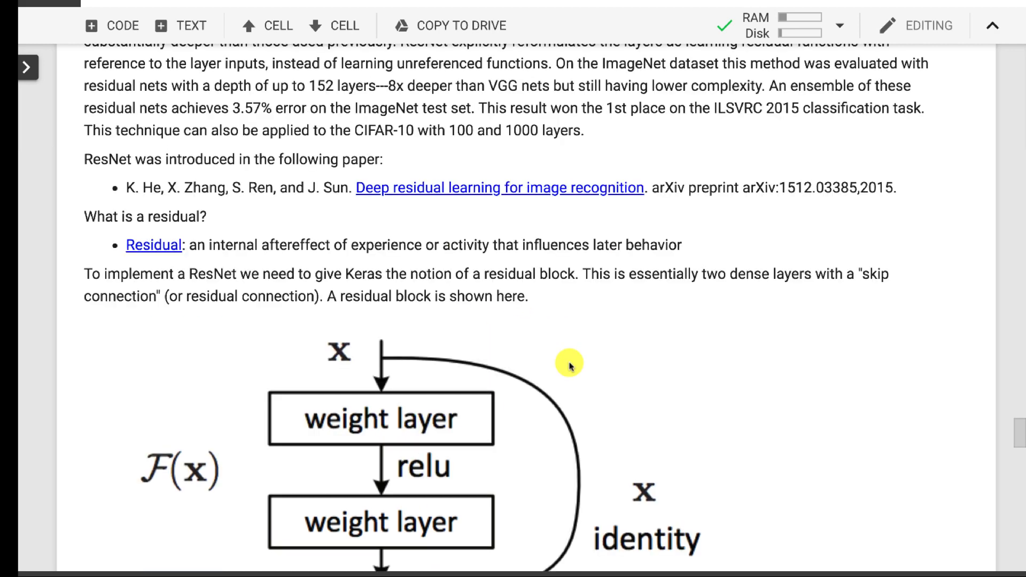
mouse_move(568, 365)
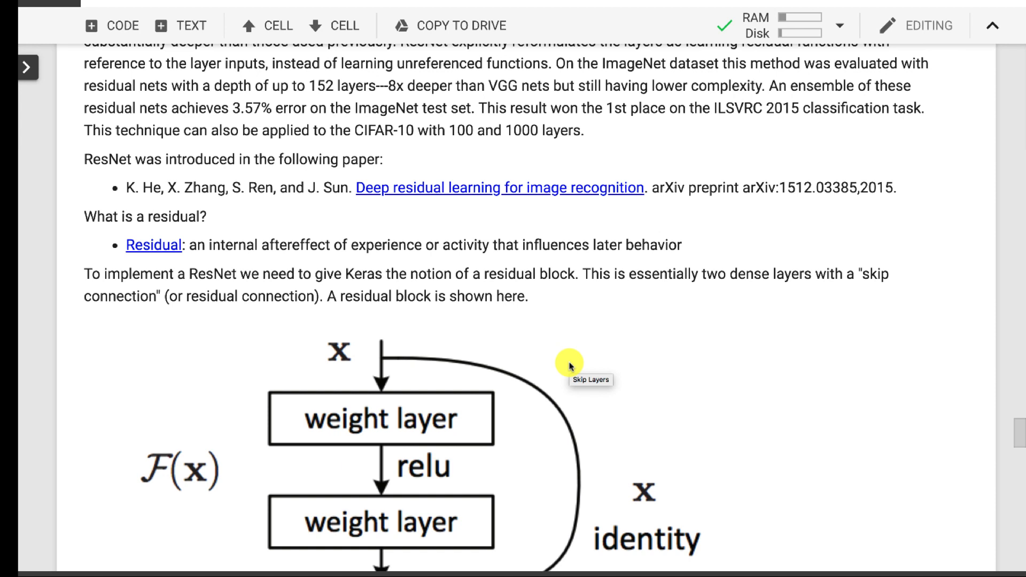
mouse_move(569, 364)
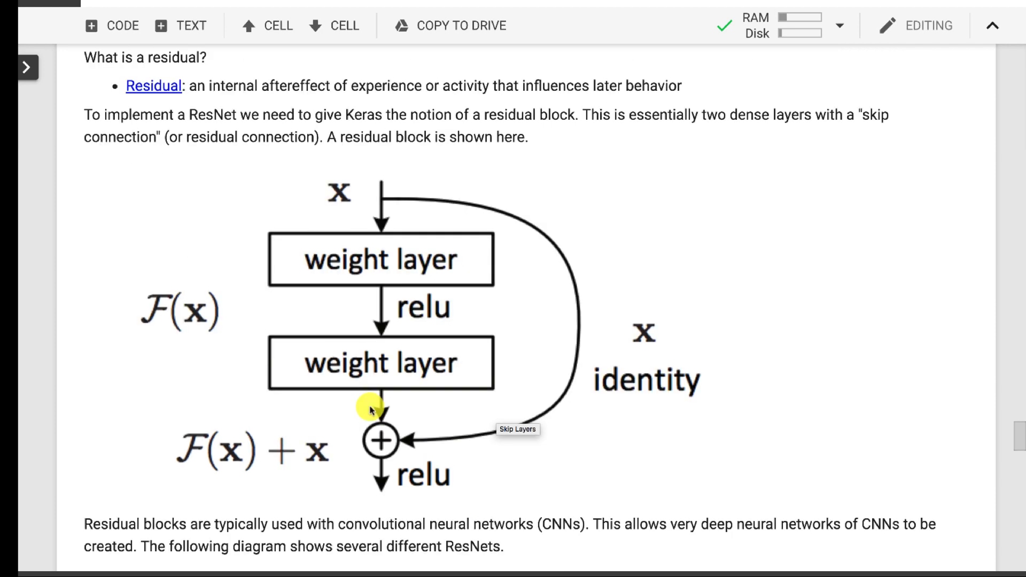
mouse_move(557, 321)
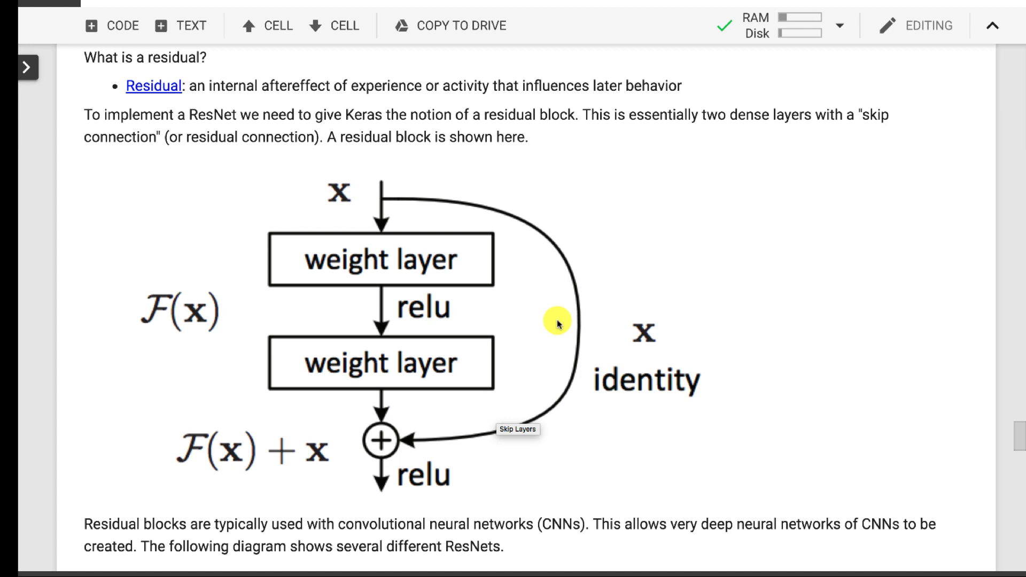
mouse_move(557, 322)
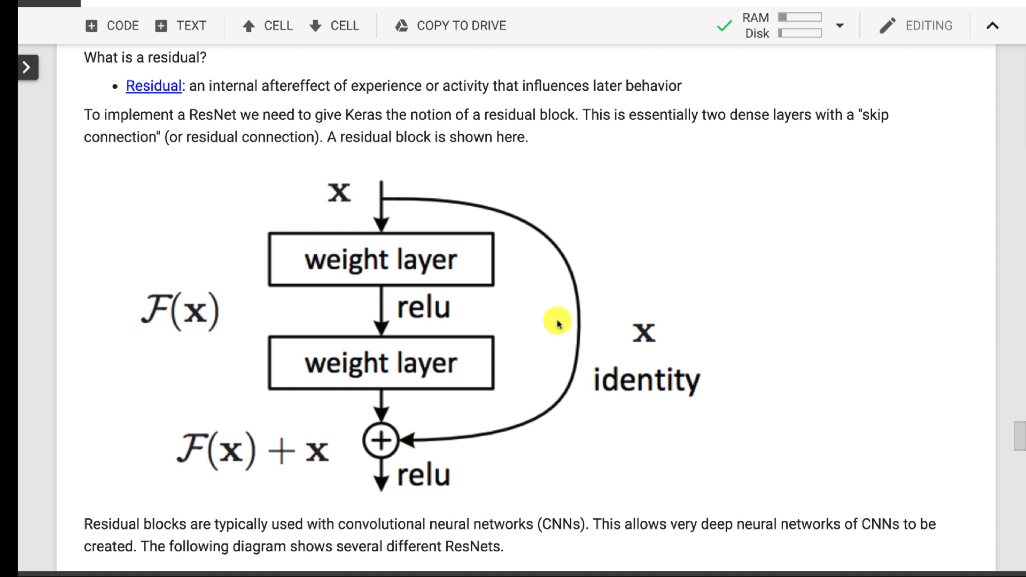
mouse_move(396, 199)
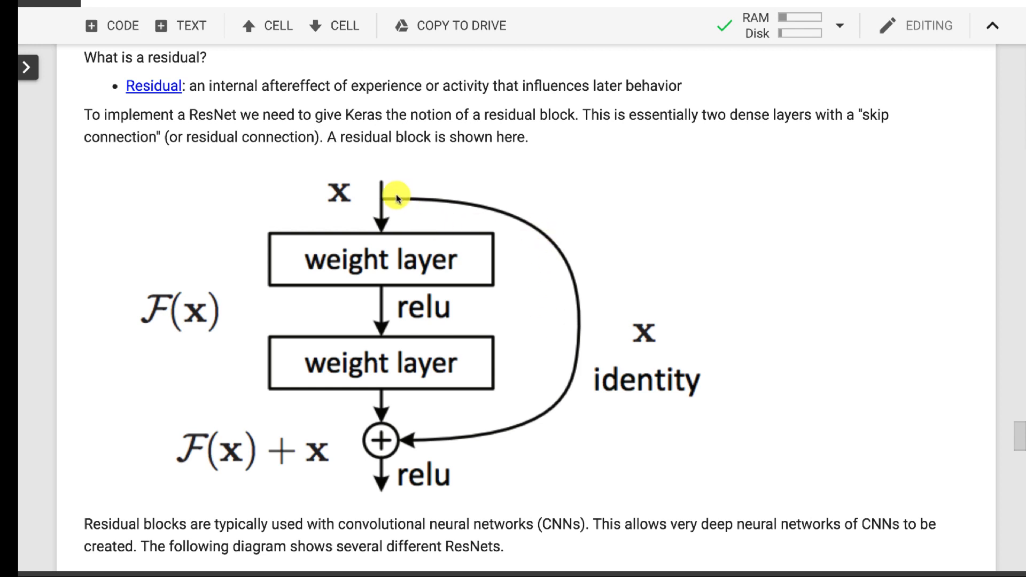
mouse_move(311, 311)
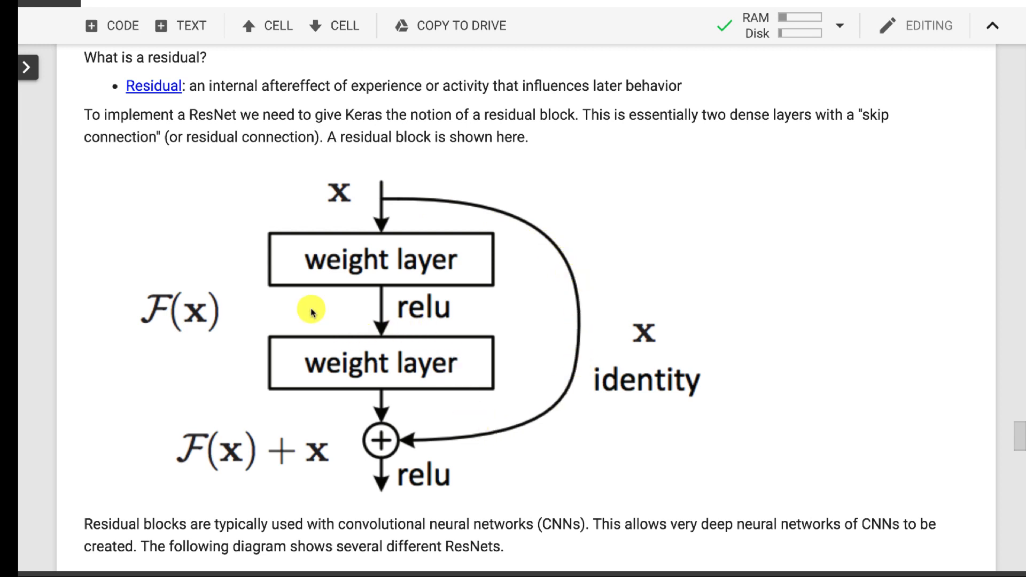
mouse_move(466, 321)
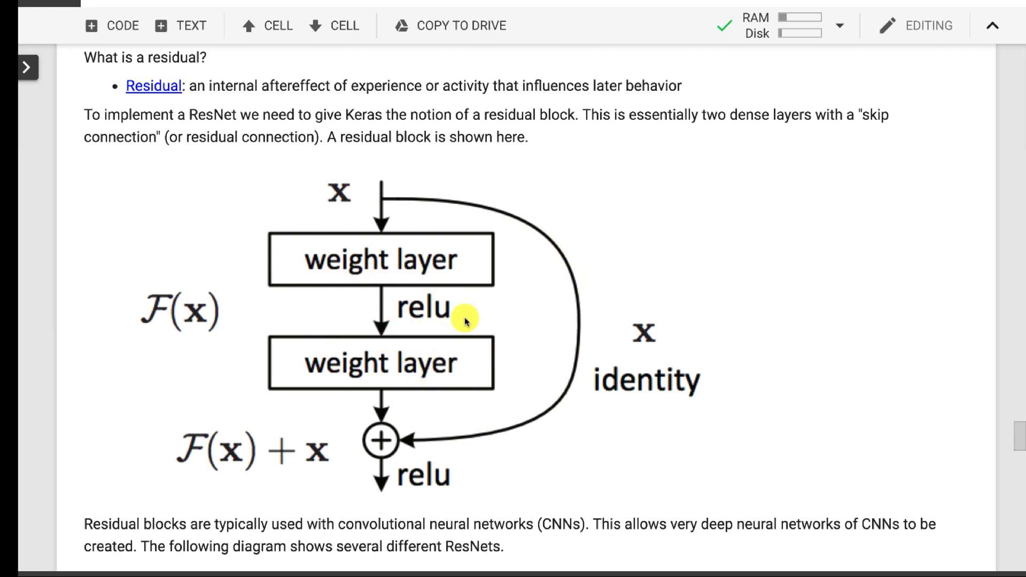
mouse_move(435, 349)
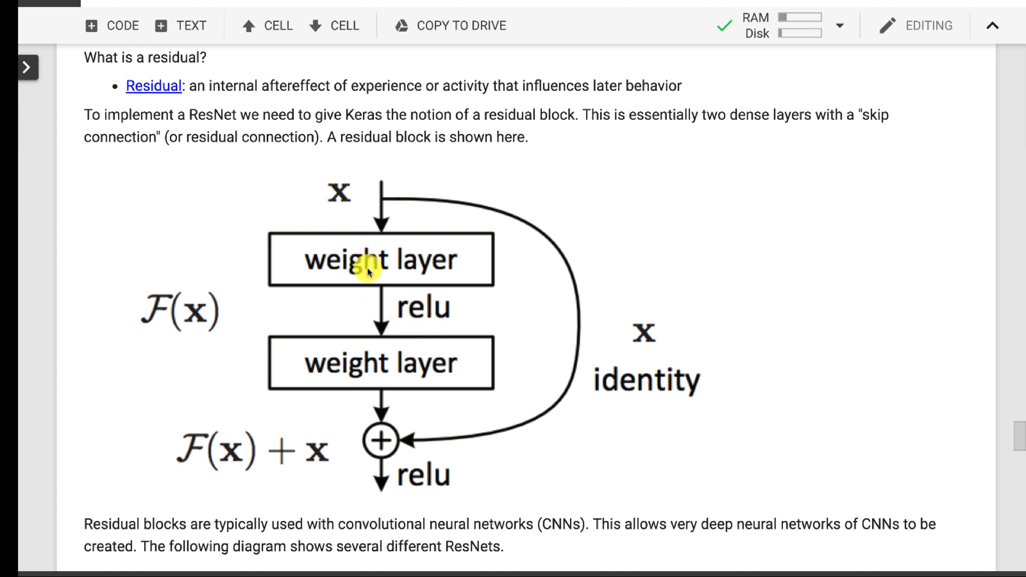
mouse_move(365, 259)
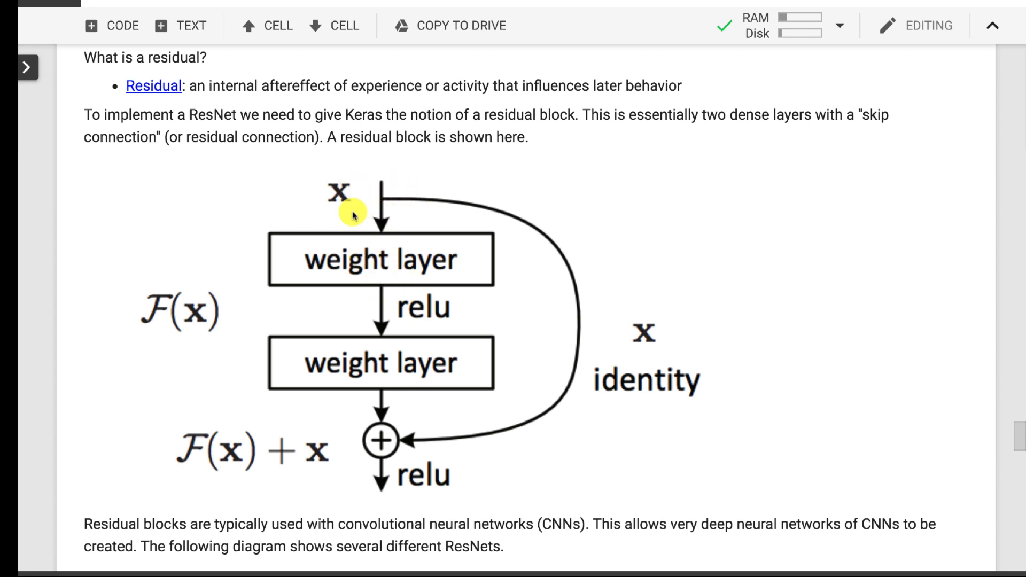
mouse_move(370, 309)
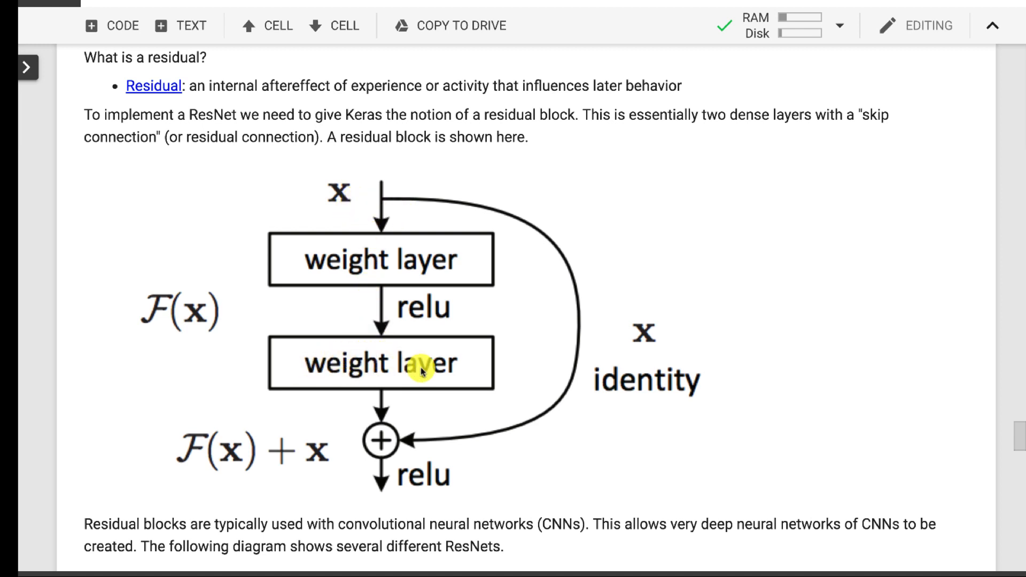
mouse_move(403, 424)
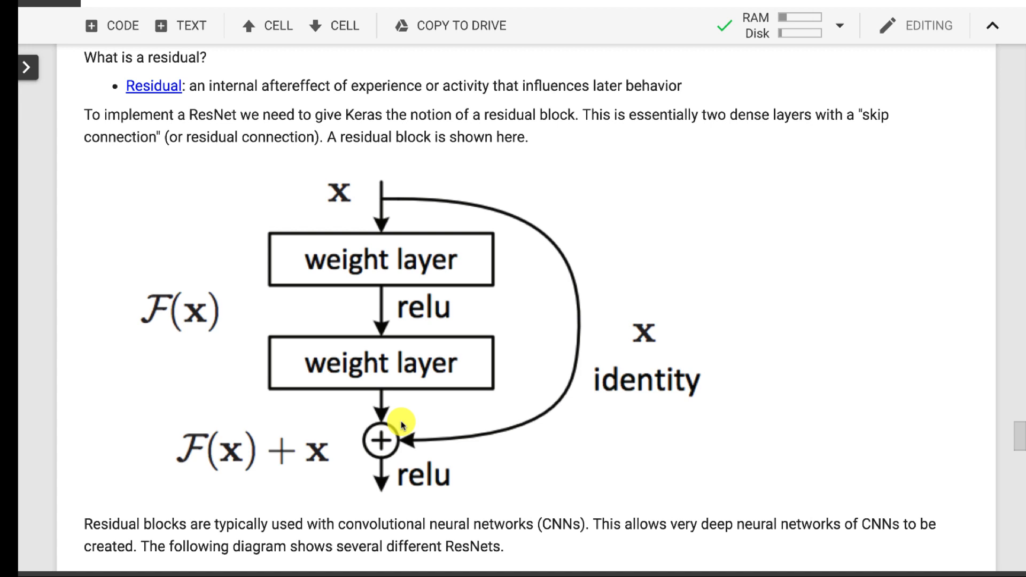
mouse_move(459, 486)
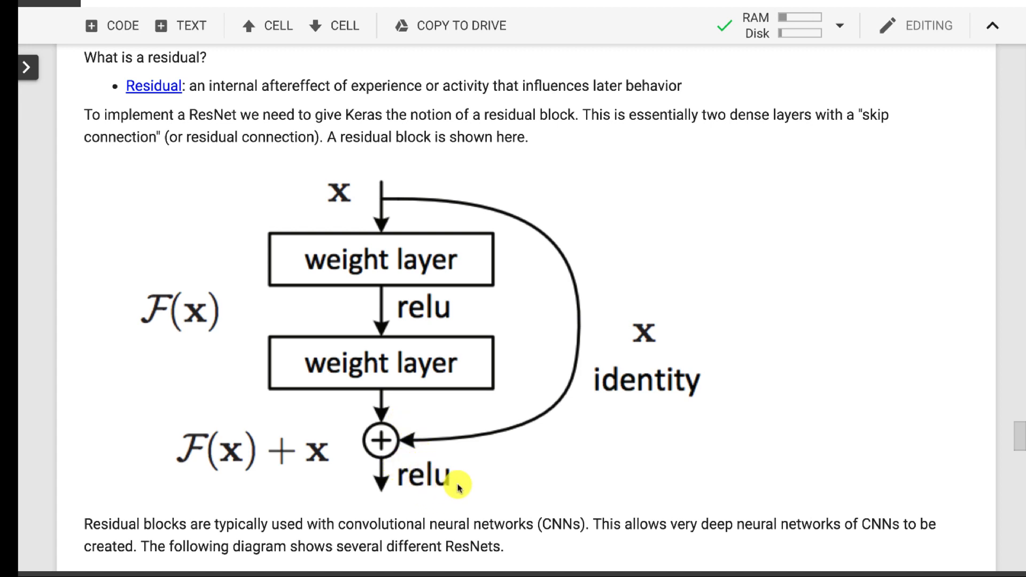
mouse_move(515, 400)
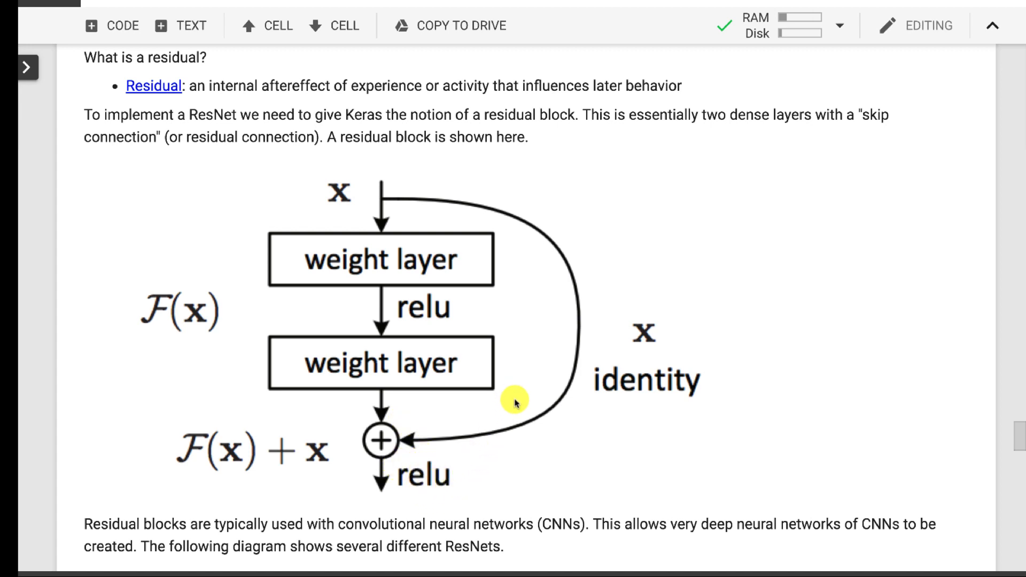
mouse_move(345, 200)
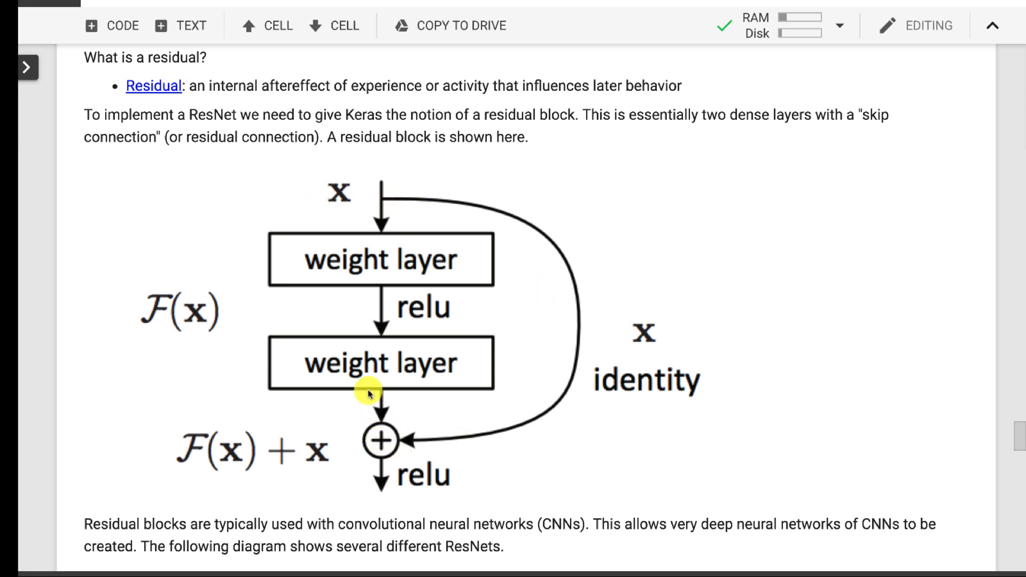
mouse_move(352, 408)
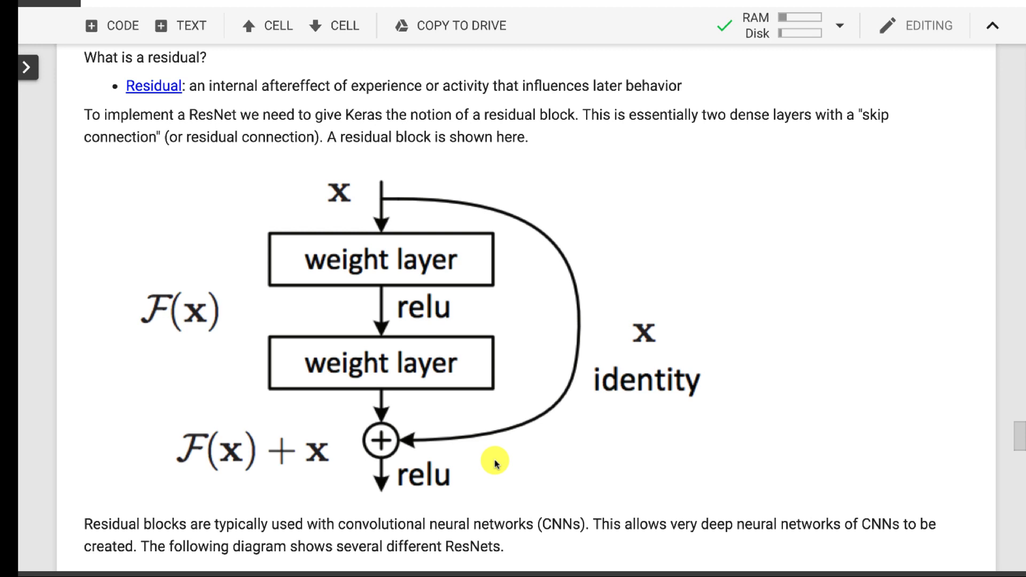
mouse_move(457, 221)
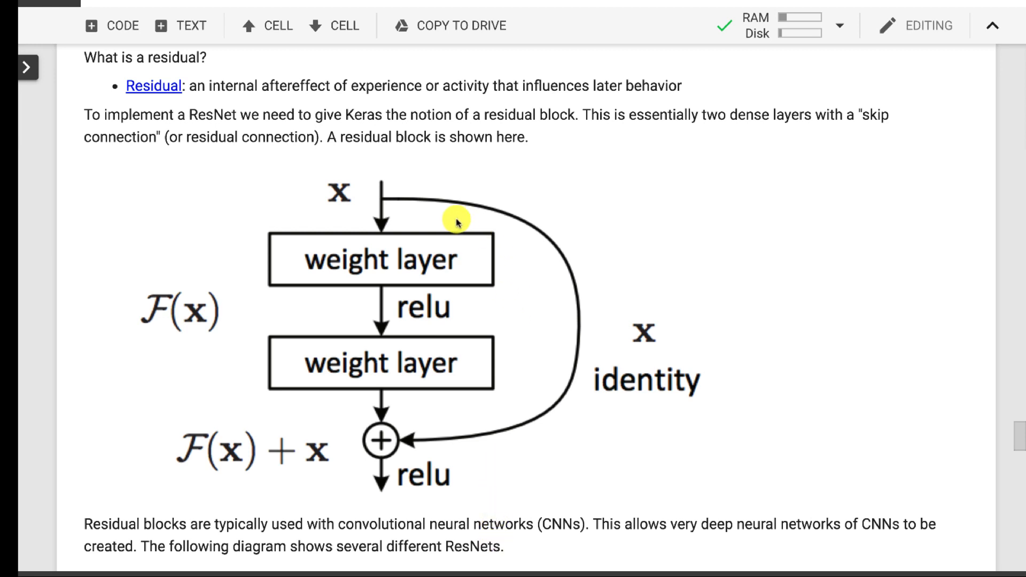
mouse_move(426, 178)
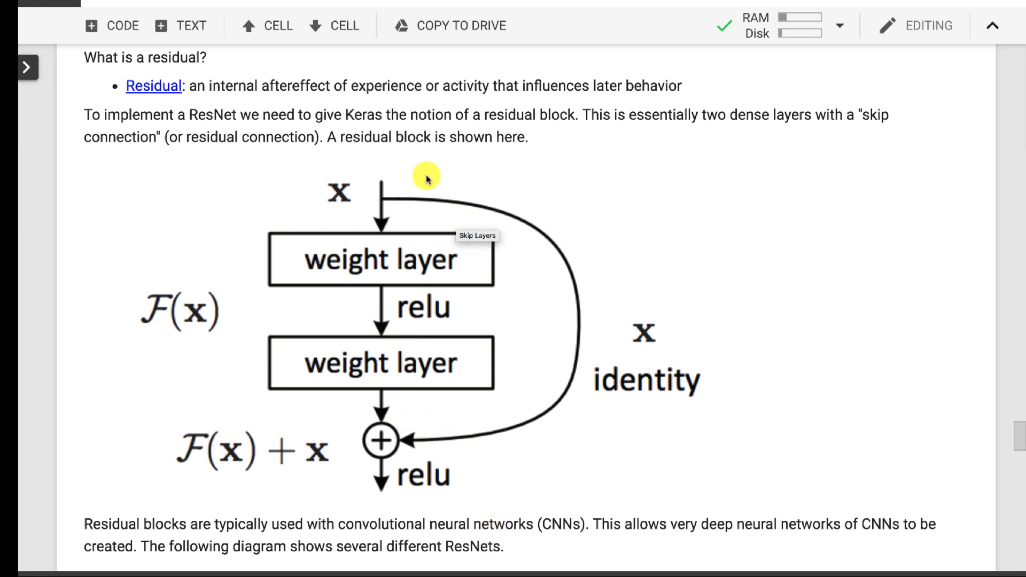
mouse_move(403, 478)
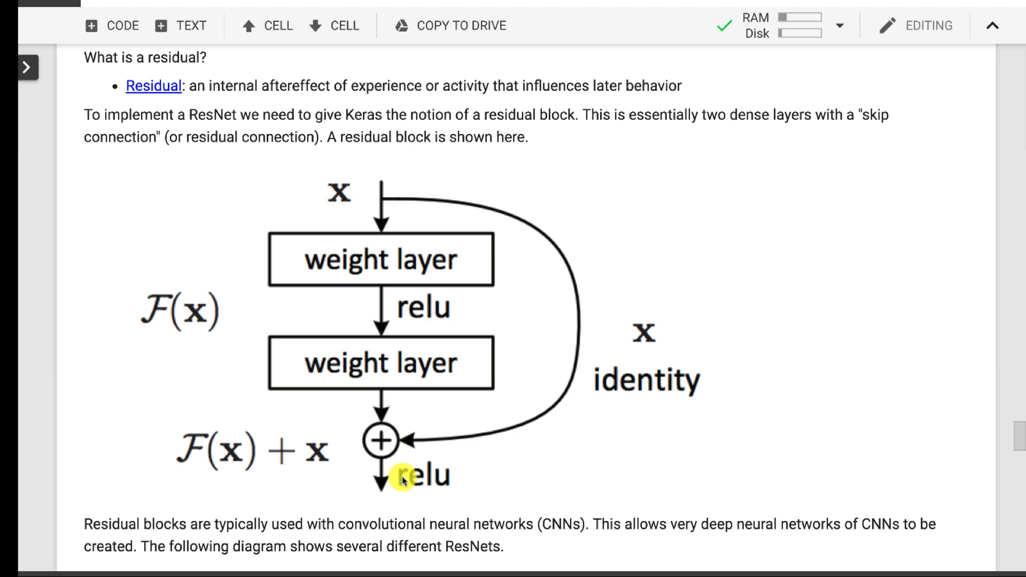
mouse_move(455, 469)
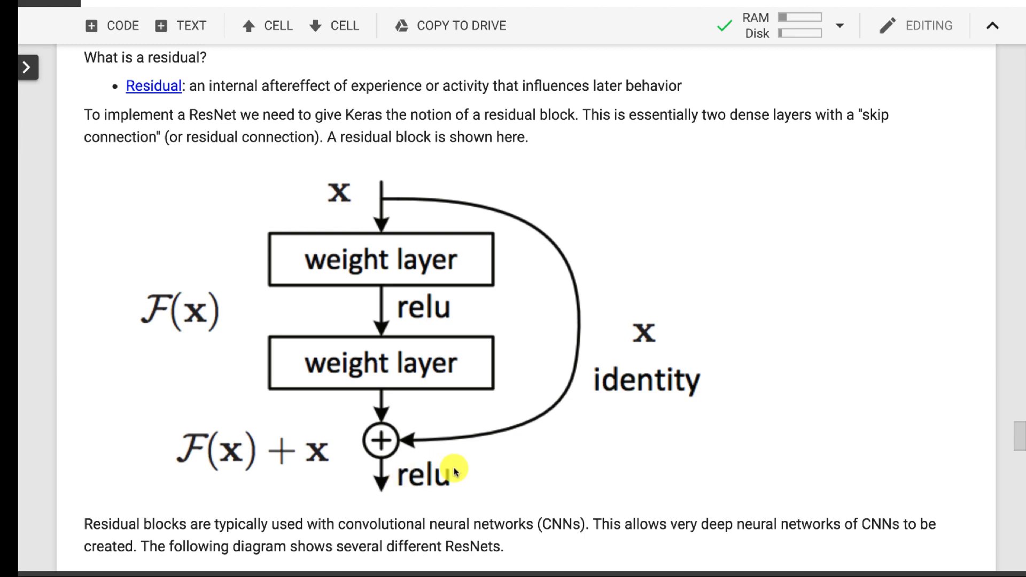
- Scroll through the VGG-19 versus ResNet comparison diagram
scroll("down", 3)
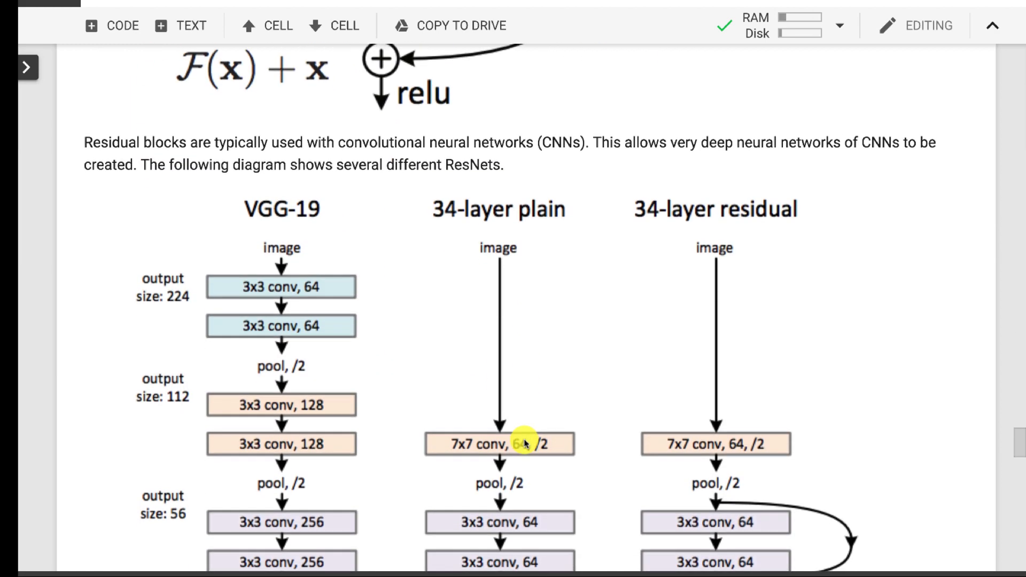
scroll("down", 3)
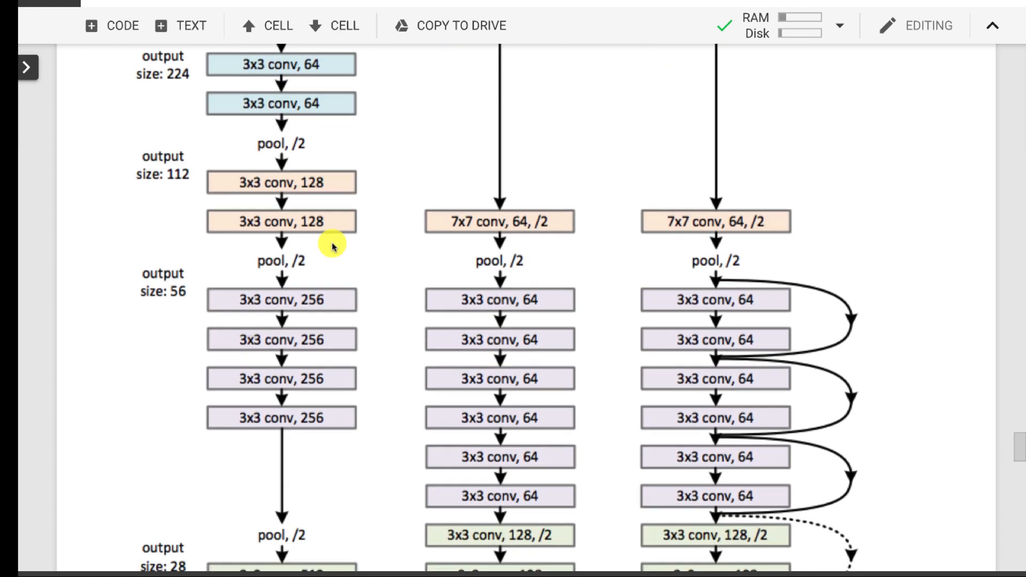
scroll("down", 3)
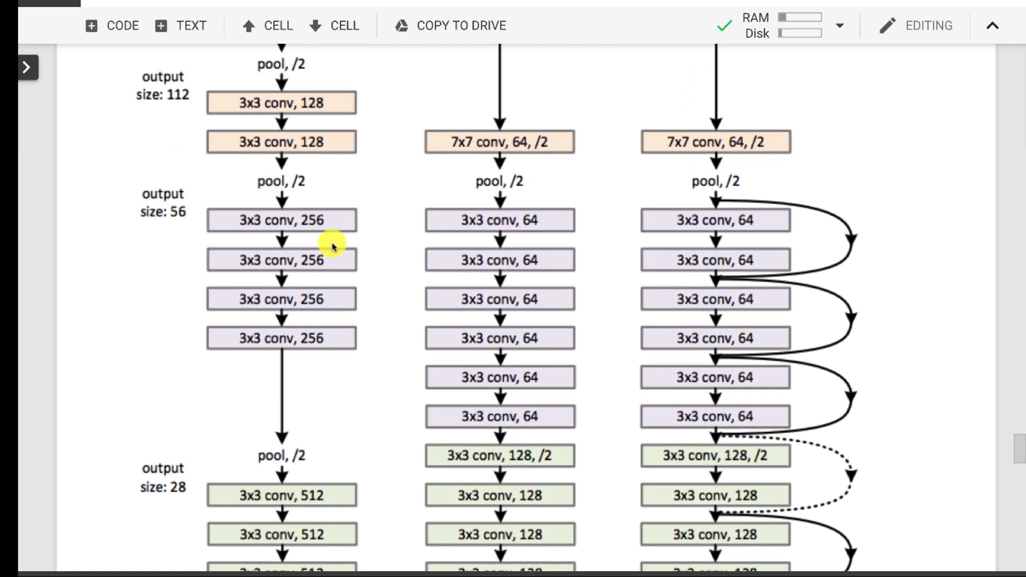
scroll("down", 3)
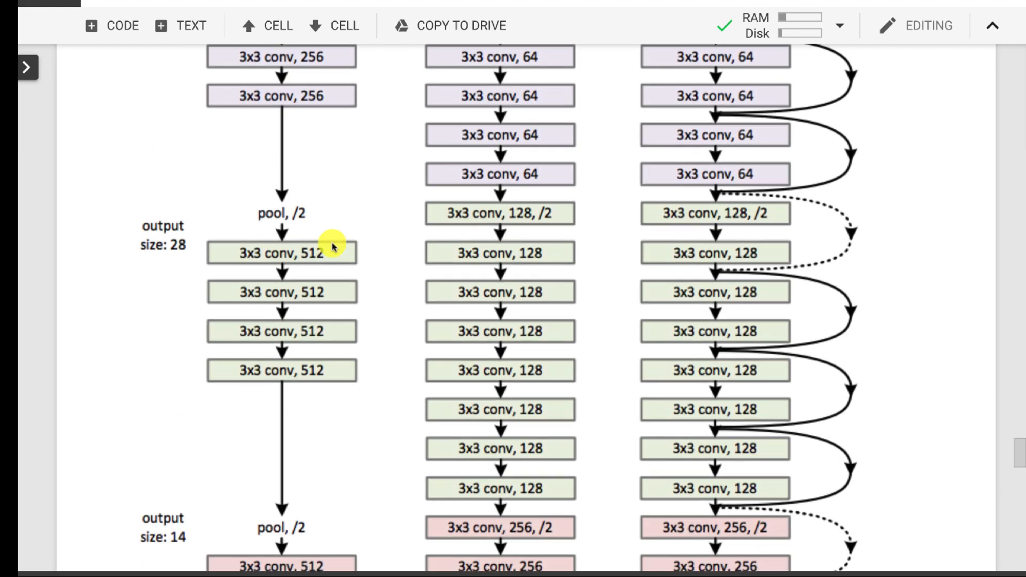
scroll("down", 3)
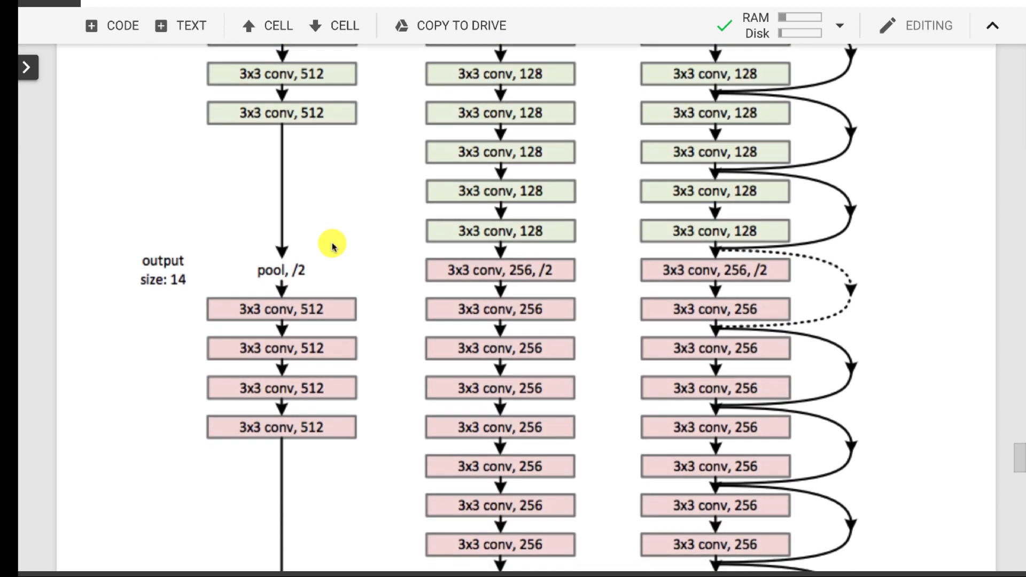
scroll("up", 3)
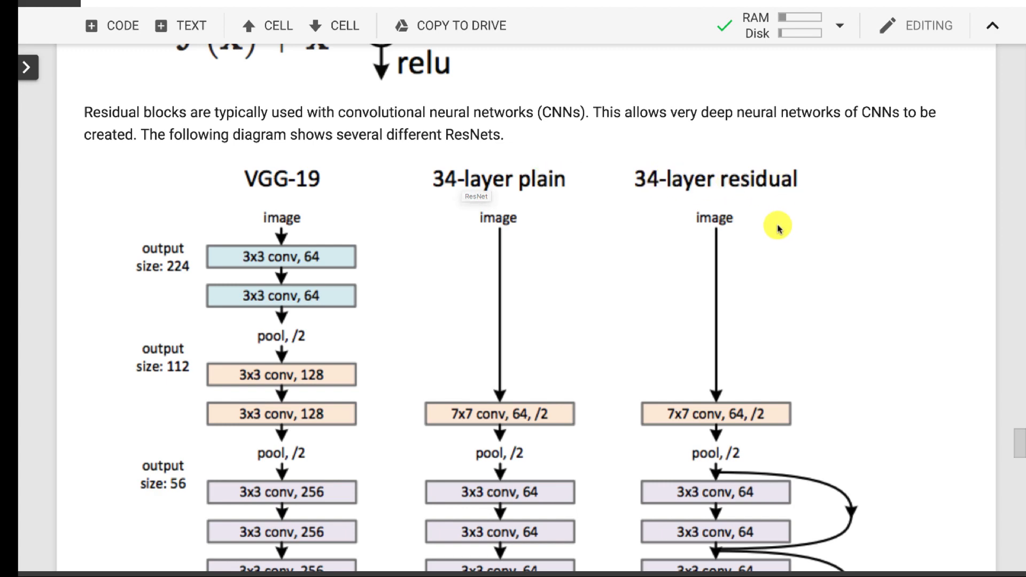
scroll("down", 3)
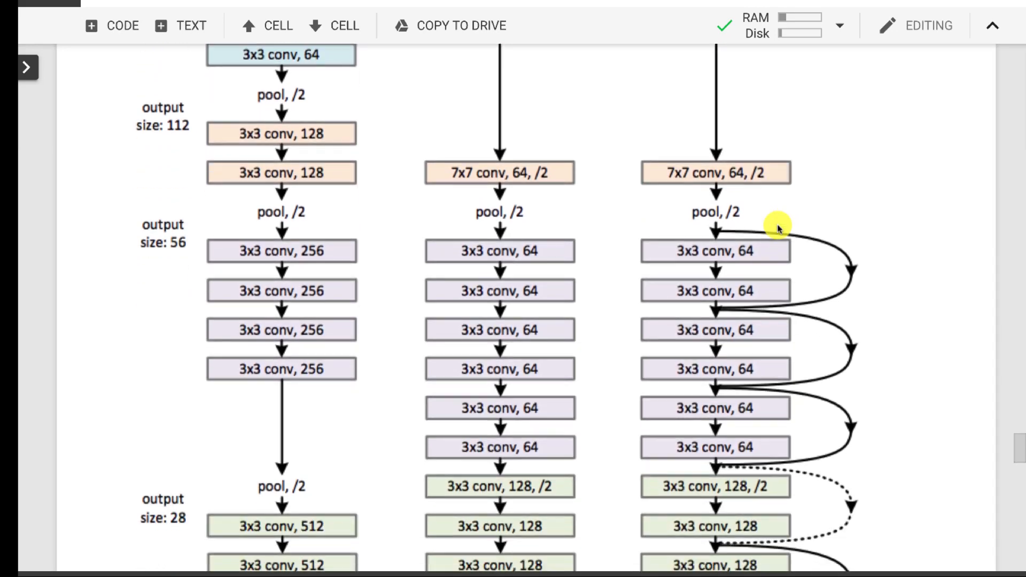
scroll("down", 3)
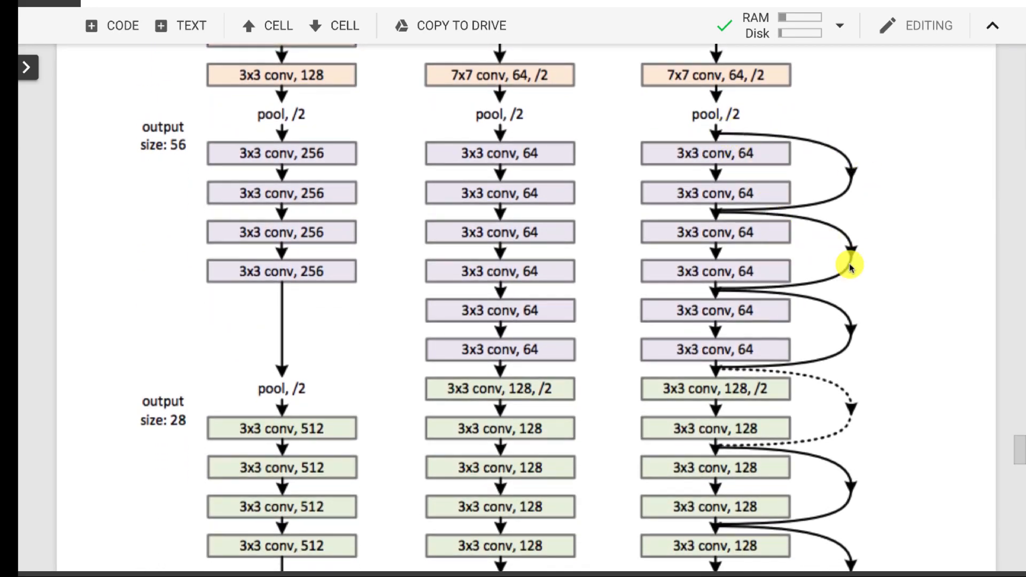
- Scroll down to the CIFAR-10 description and the imports and data-loading code cell
scroll("down", 3)
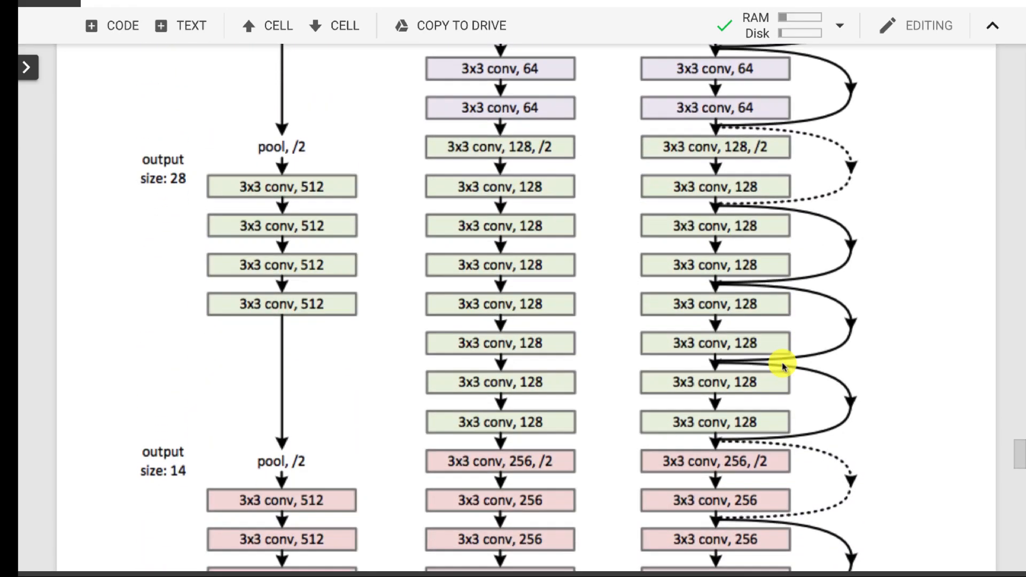
scroll("down", 3)
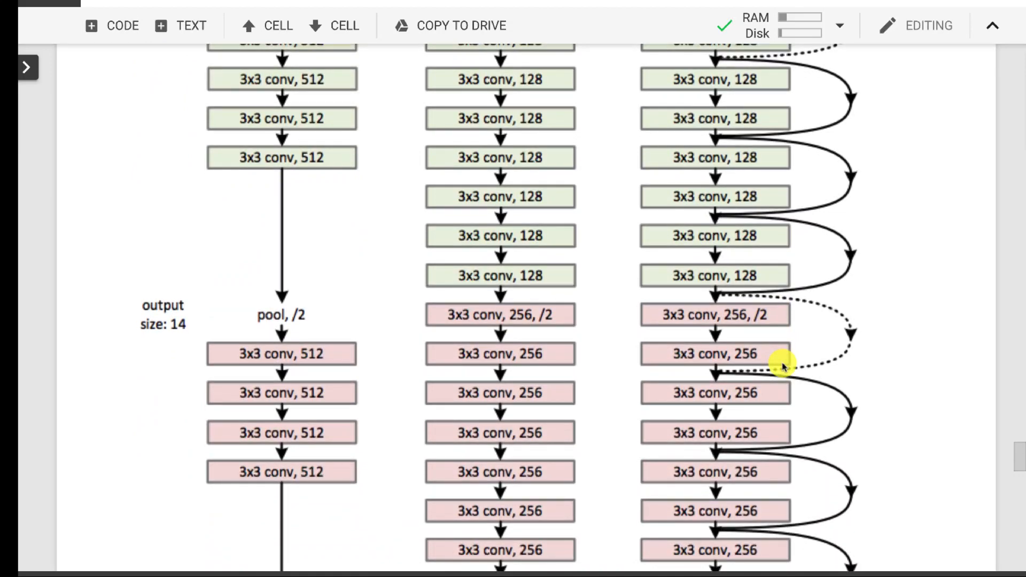
scroll("down", 3)
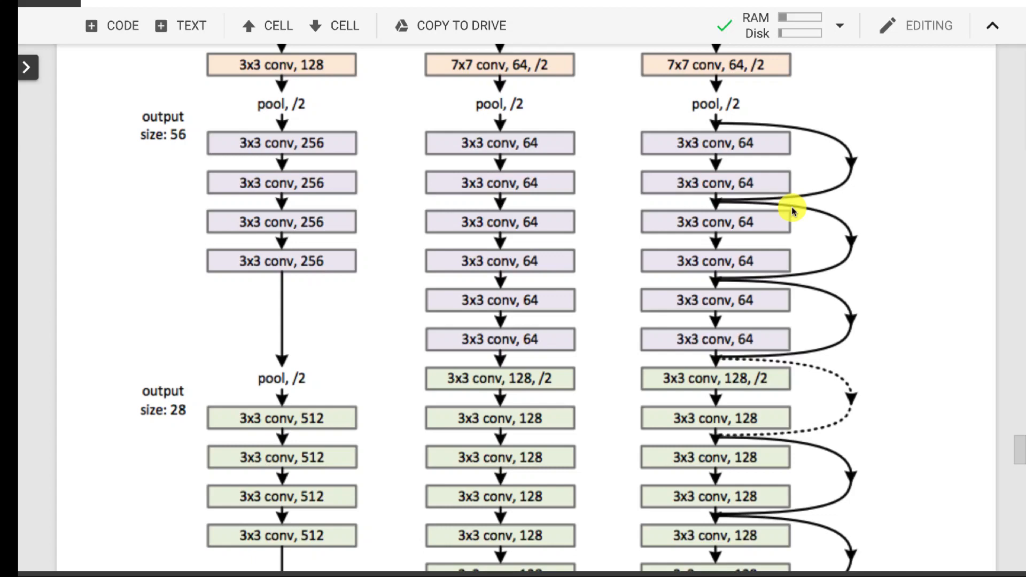
scroll("down", 3)
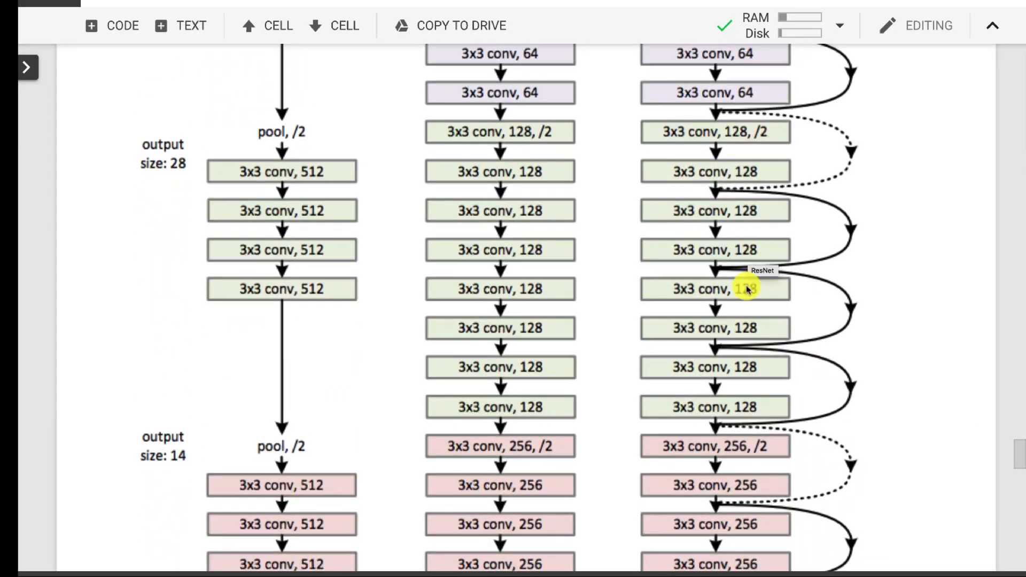
scroll("down", 3)
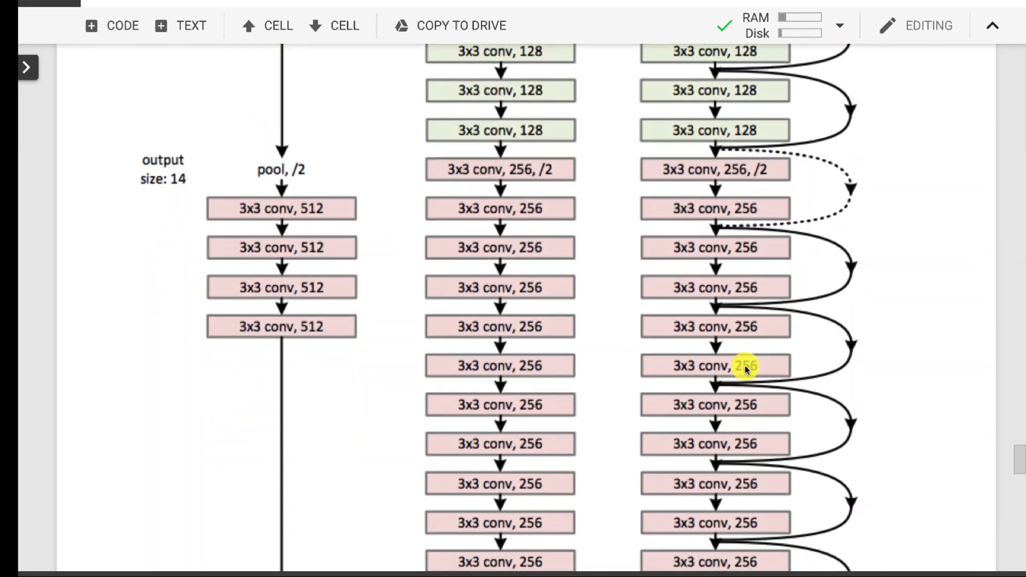
scroll("down", 3)
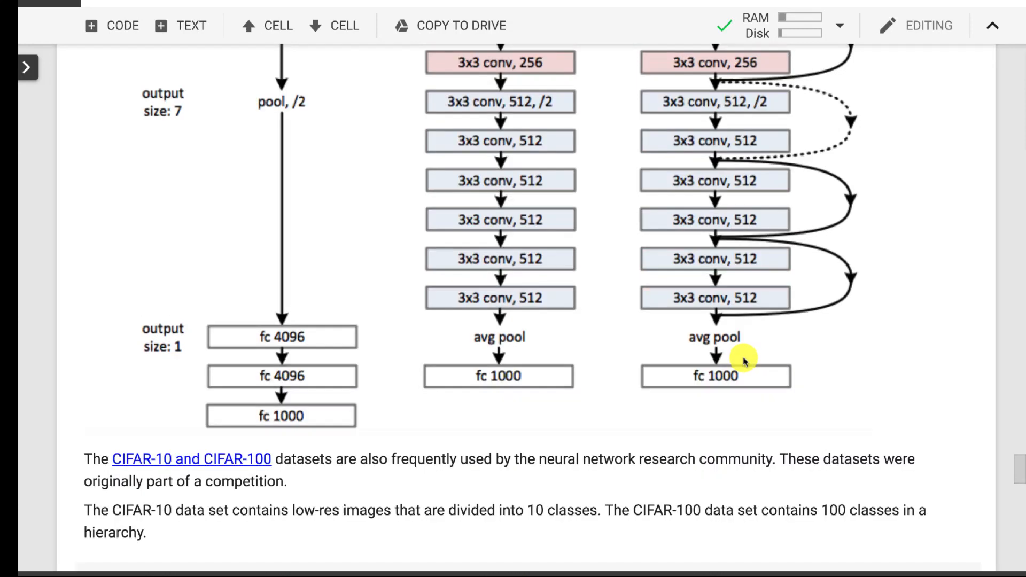
mouse_move(709, 350)
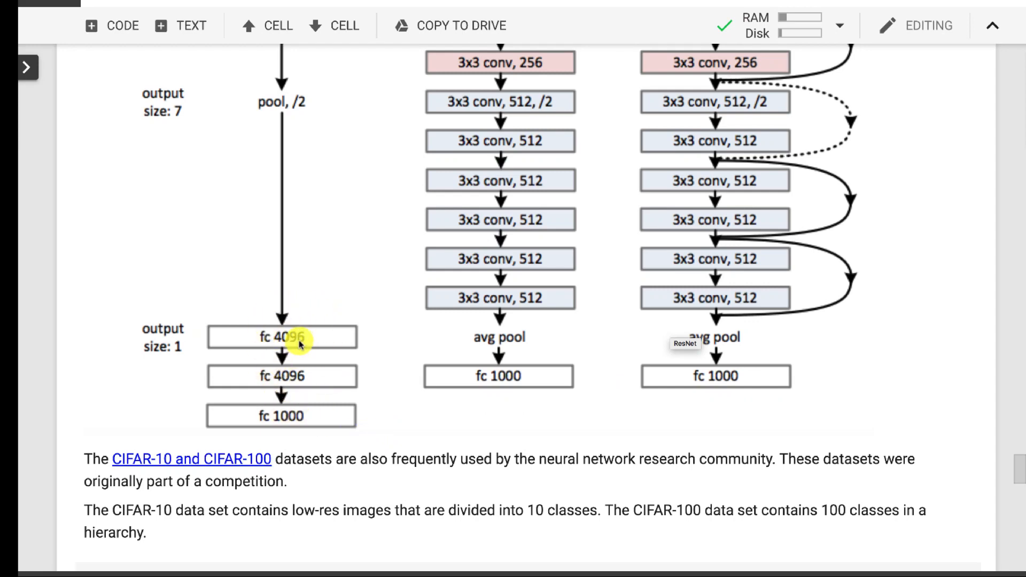
scroll("up", 3)
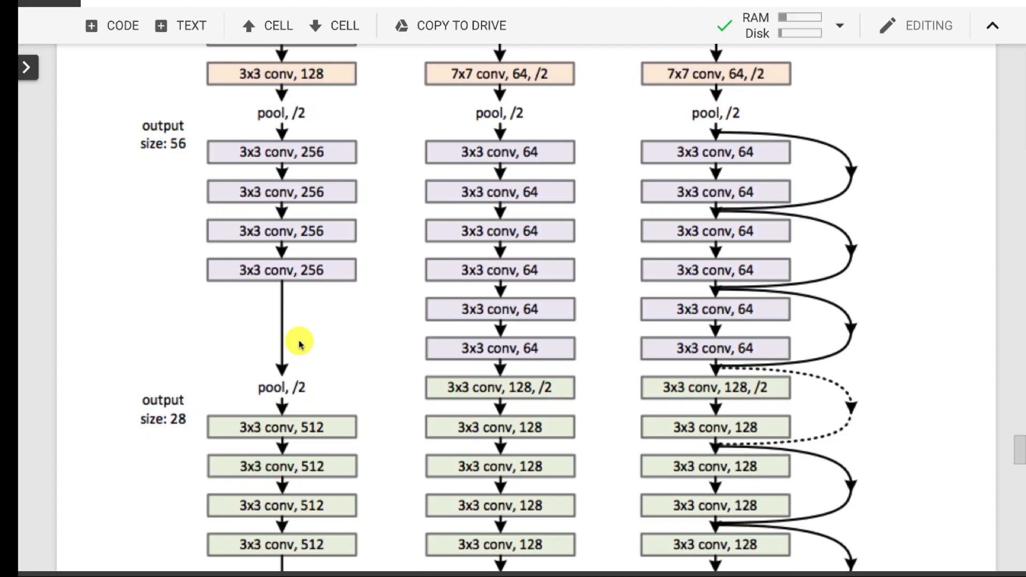
scroll("down", 3)
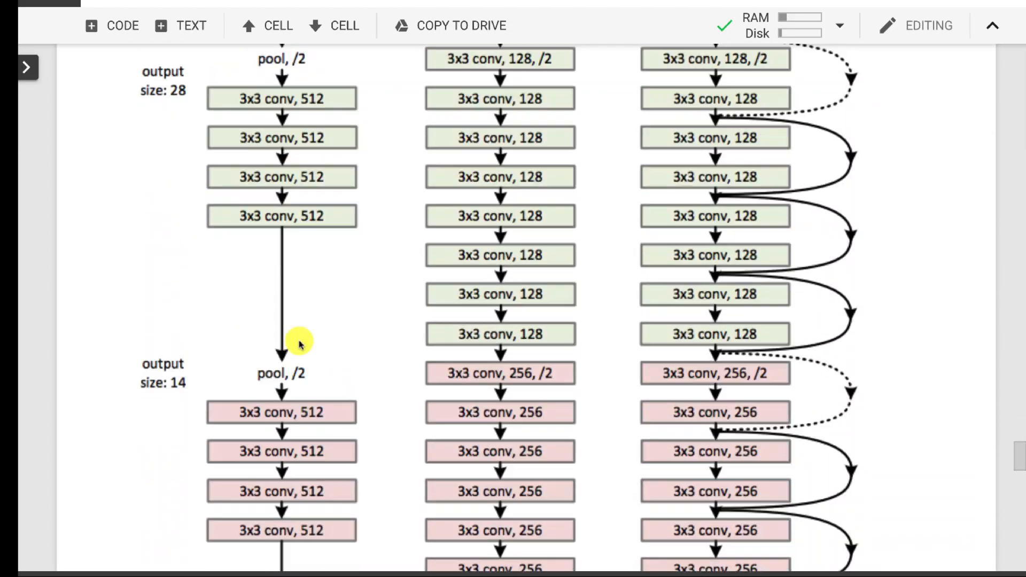
scroll("down", 3)
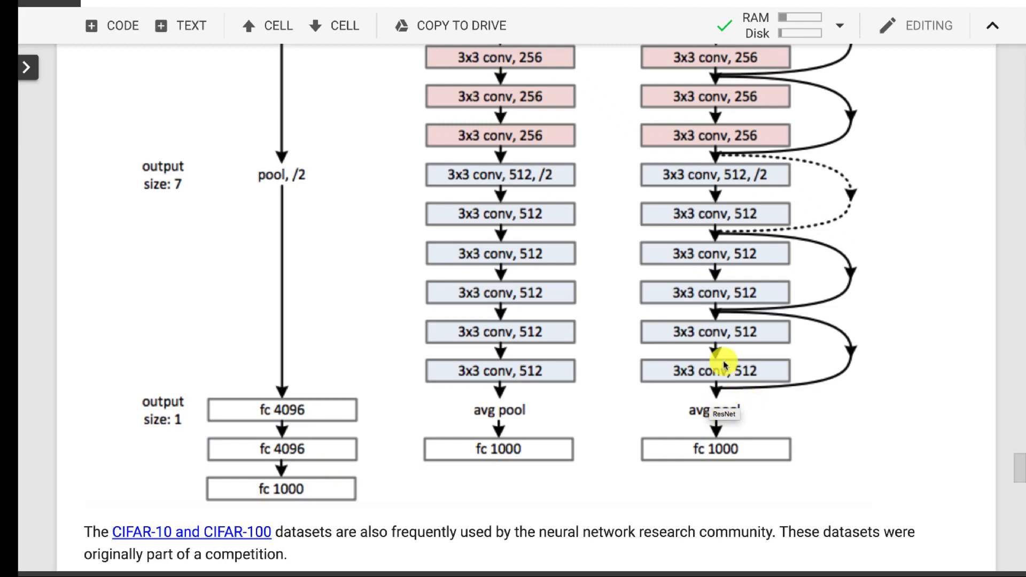
scroll("down", 3)
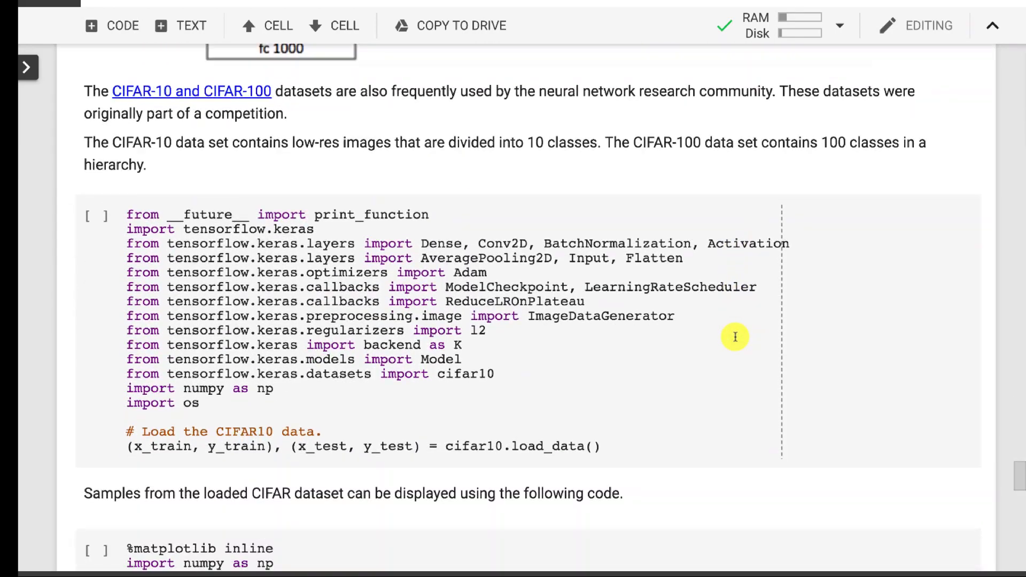
mouse_move(339, 204)
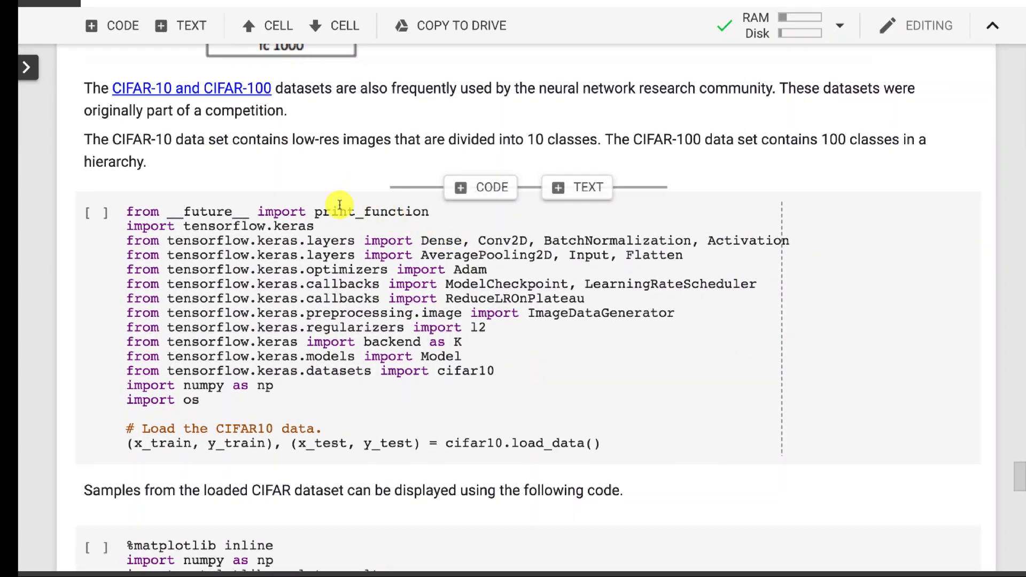
- Run the imports and CIFAR-10 loading cell and wait for the download to finish
left_click(226, 299)
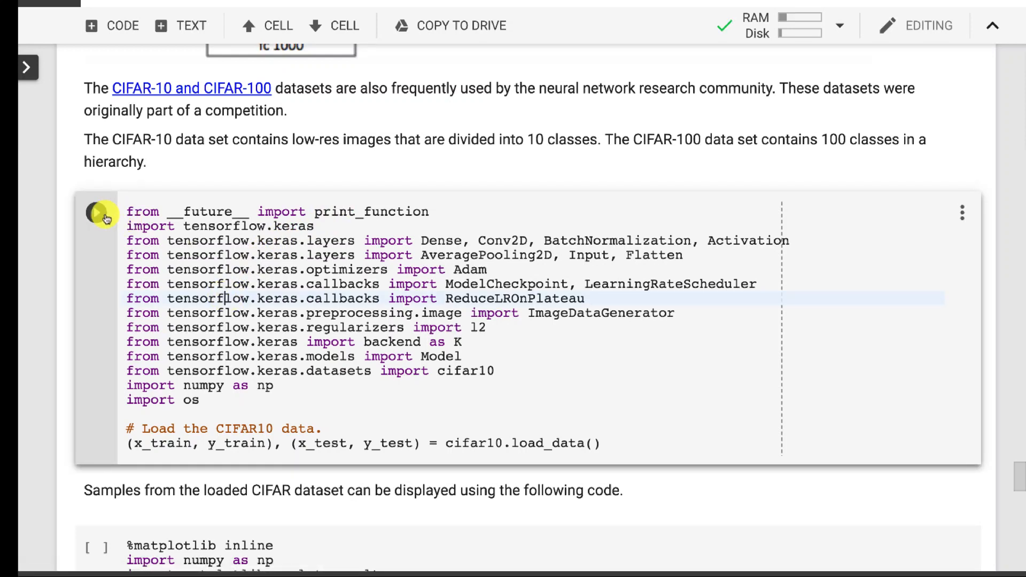
left_click(95, 208)
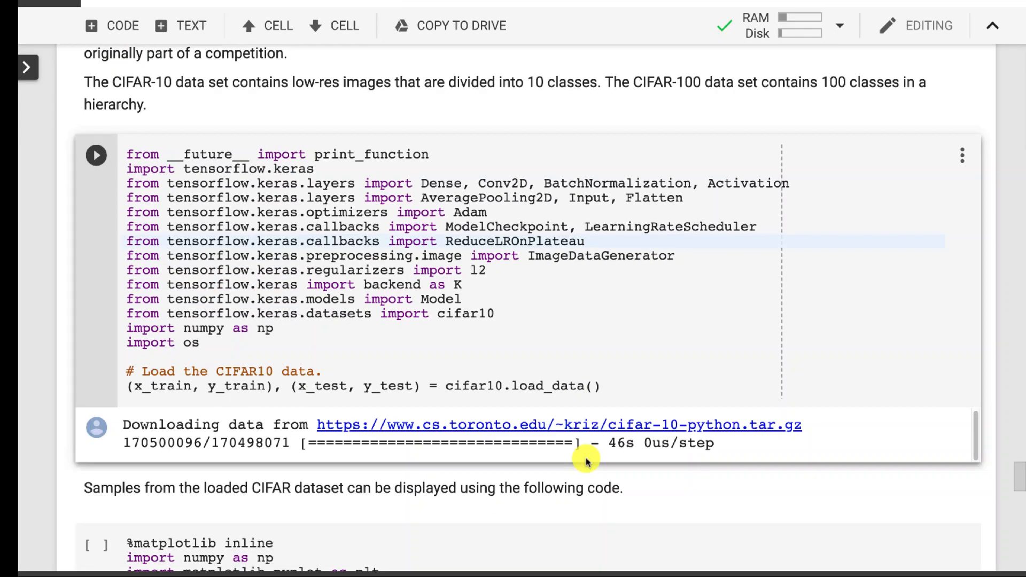
scroll("down", 3)
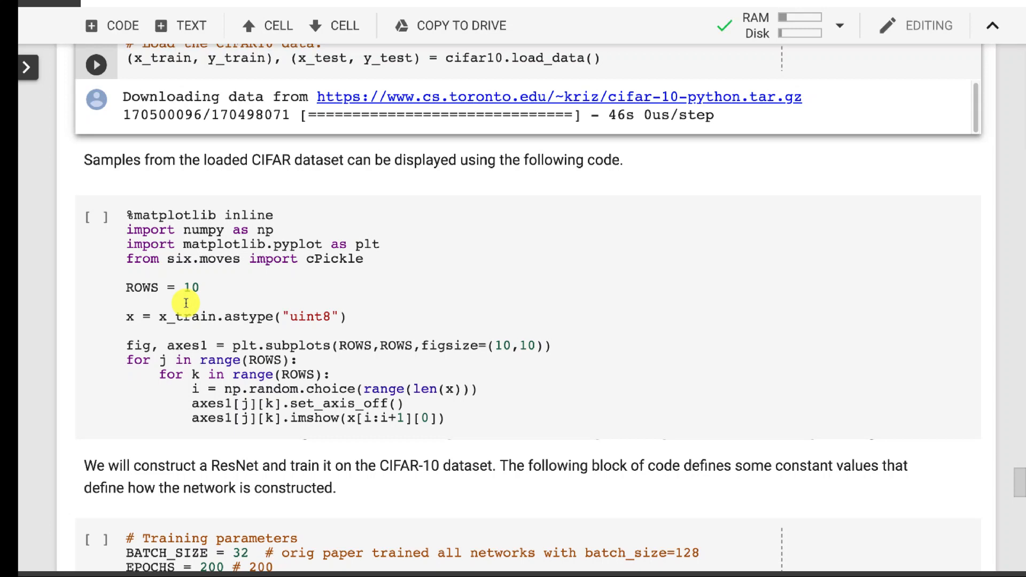
left_click(187, 302)
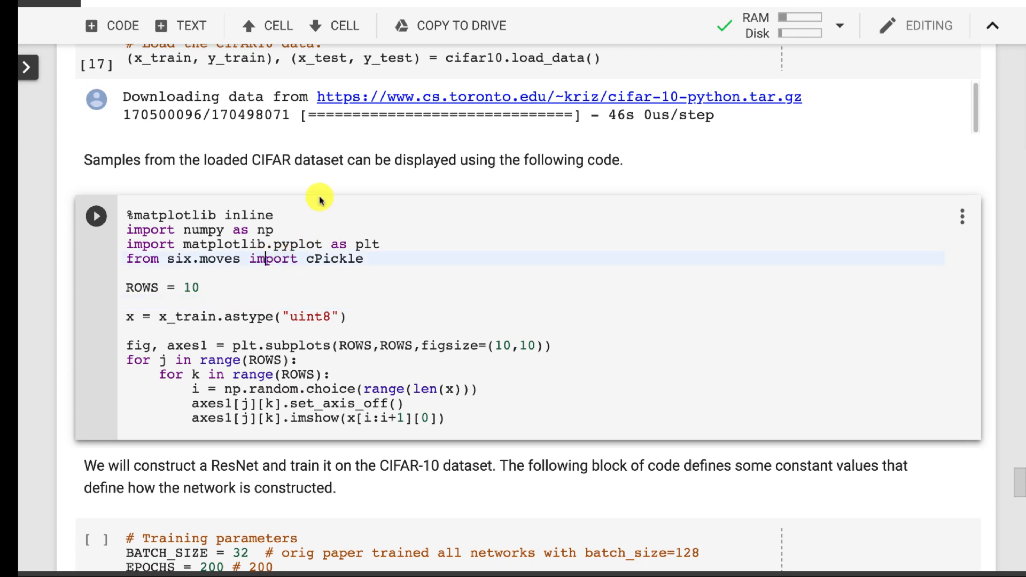
mouse_move(268, 26)
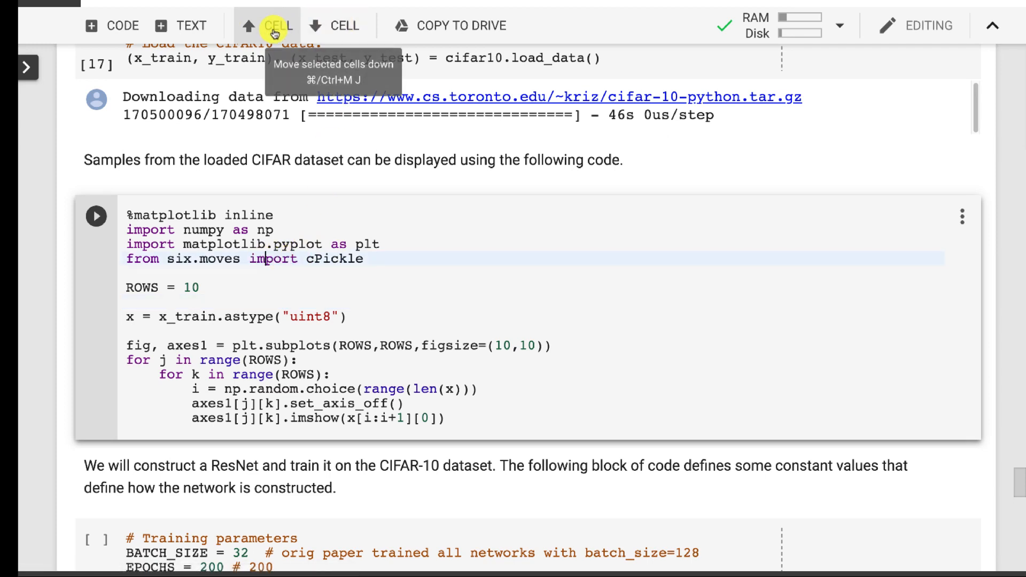
mouse_move(95, 216)
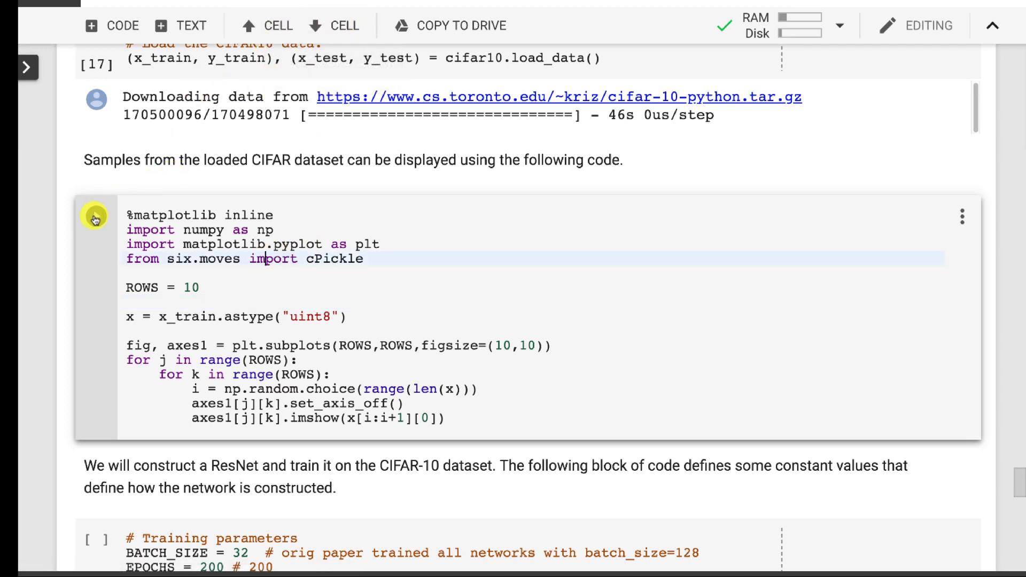
left_click(95, 216)
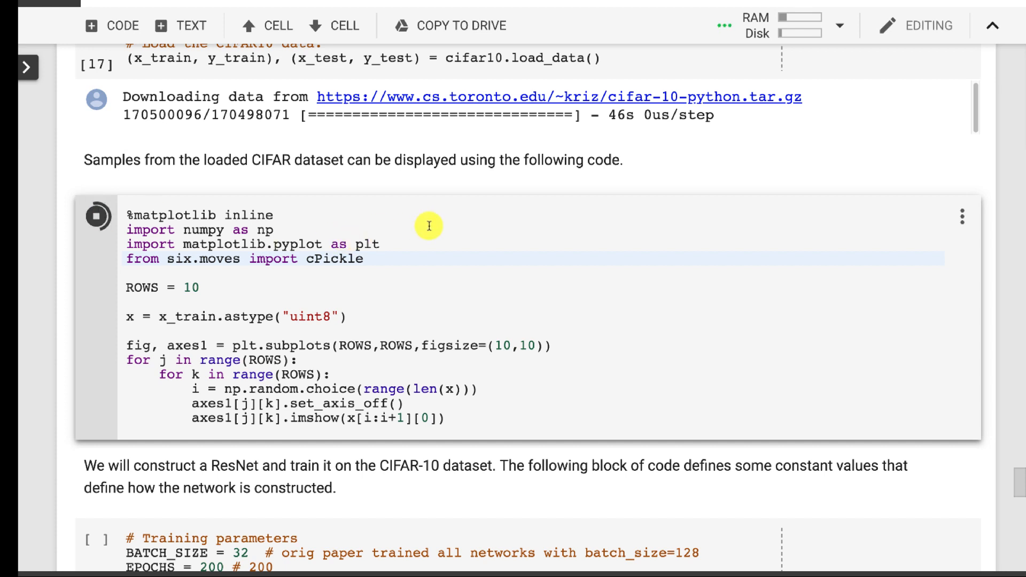
left_click(96, 216)
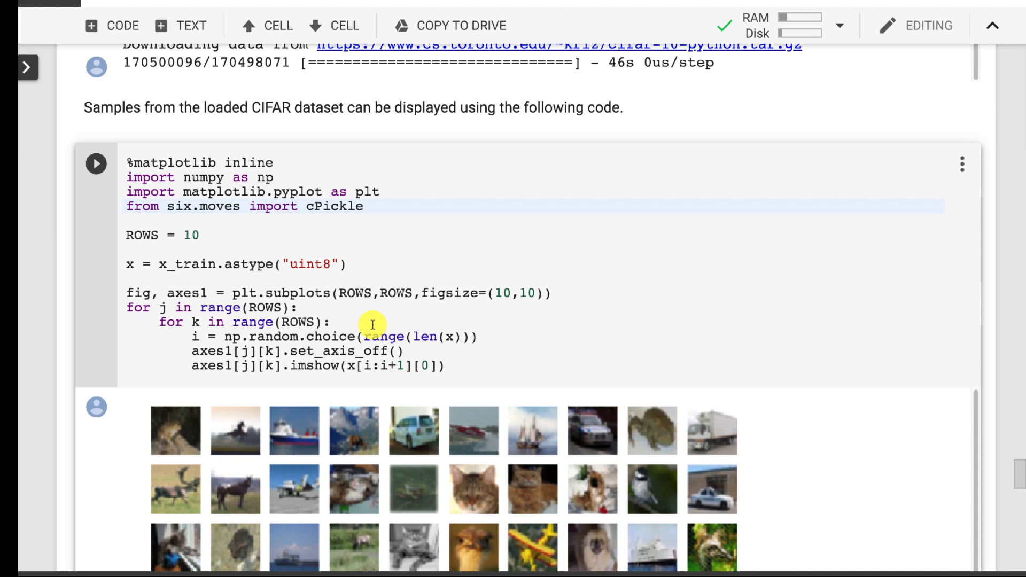
scroll("down", 3)
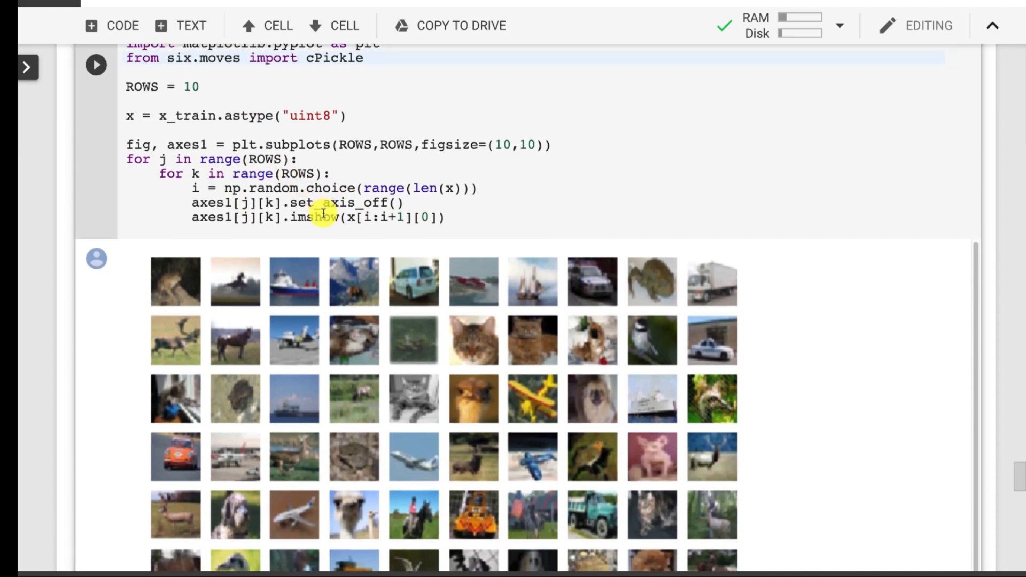
scroll("down", 3)
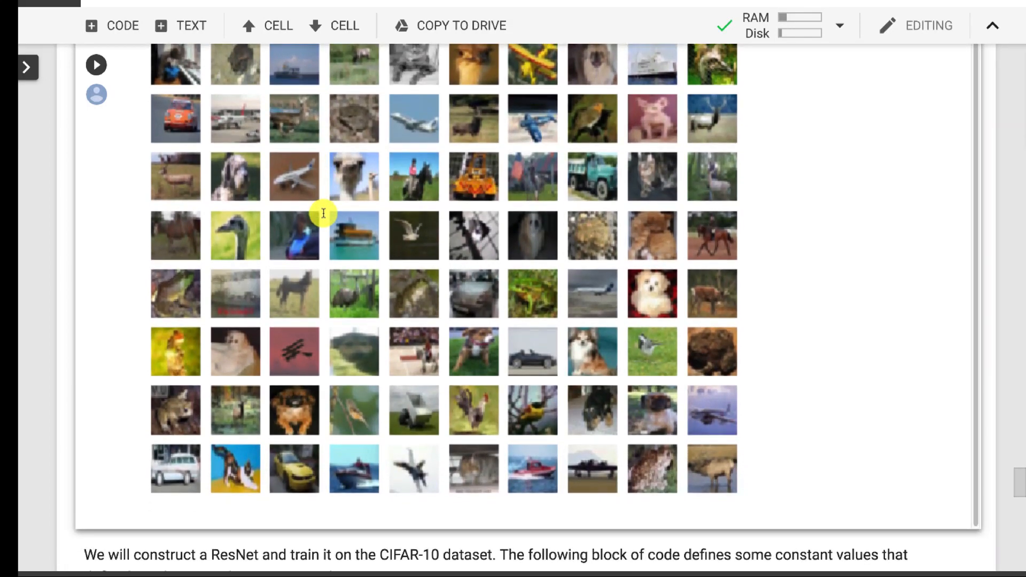
mouse_move(594, 352)
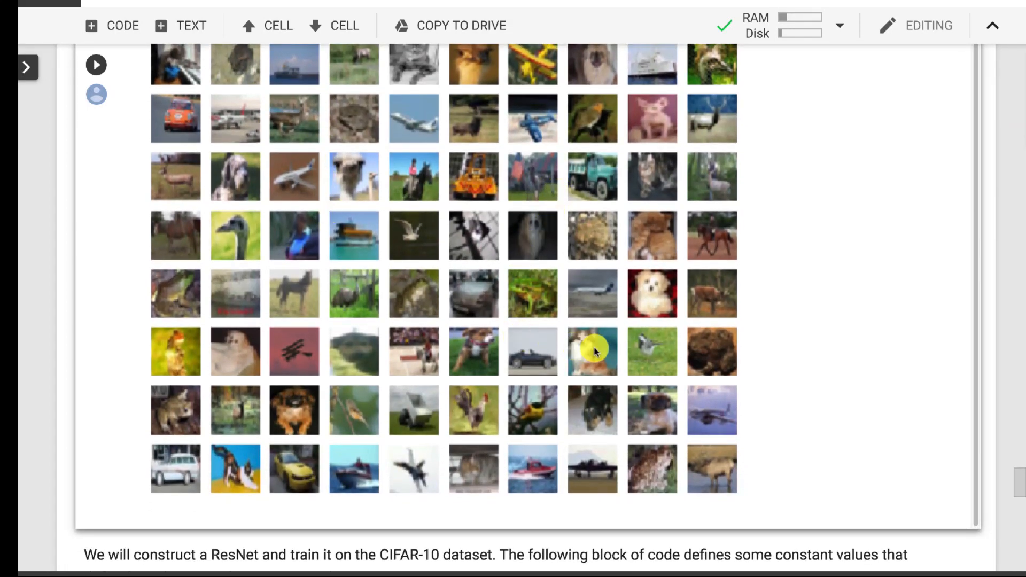
mouse_move(576, 206)
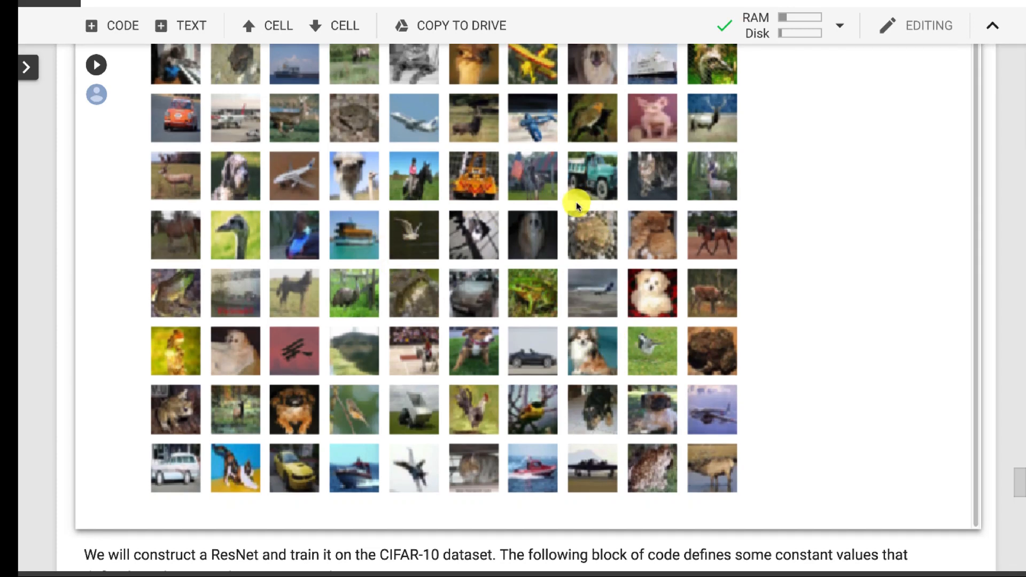
scroll("down", 3)
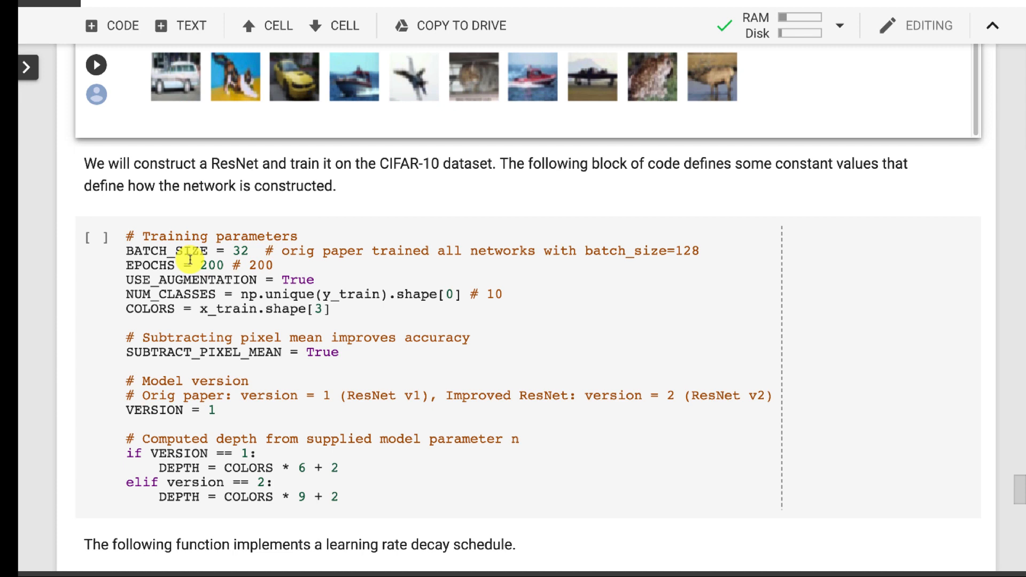
mouse_move(160, 251)
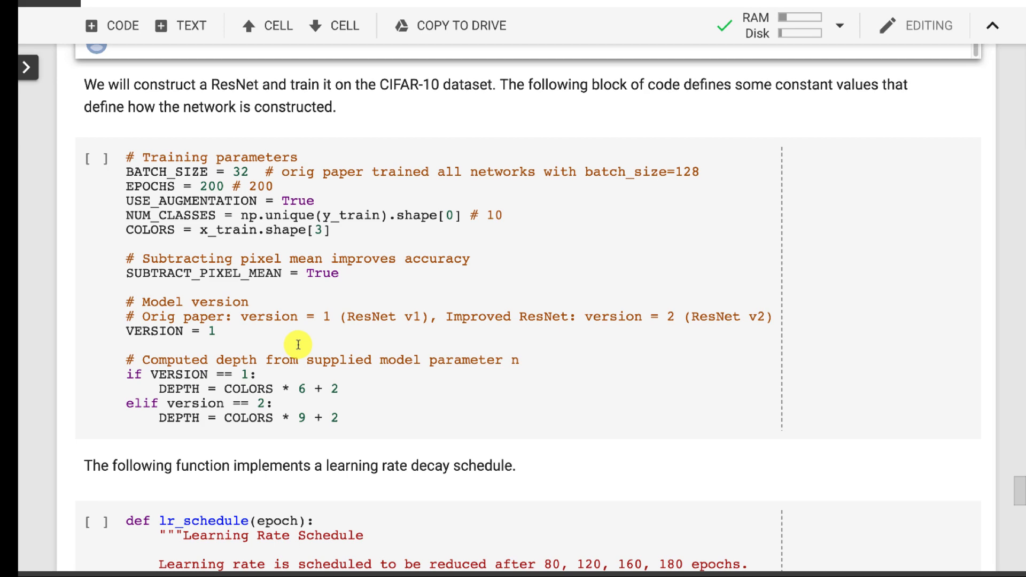
scroll("down", 3)
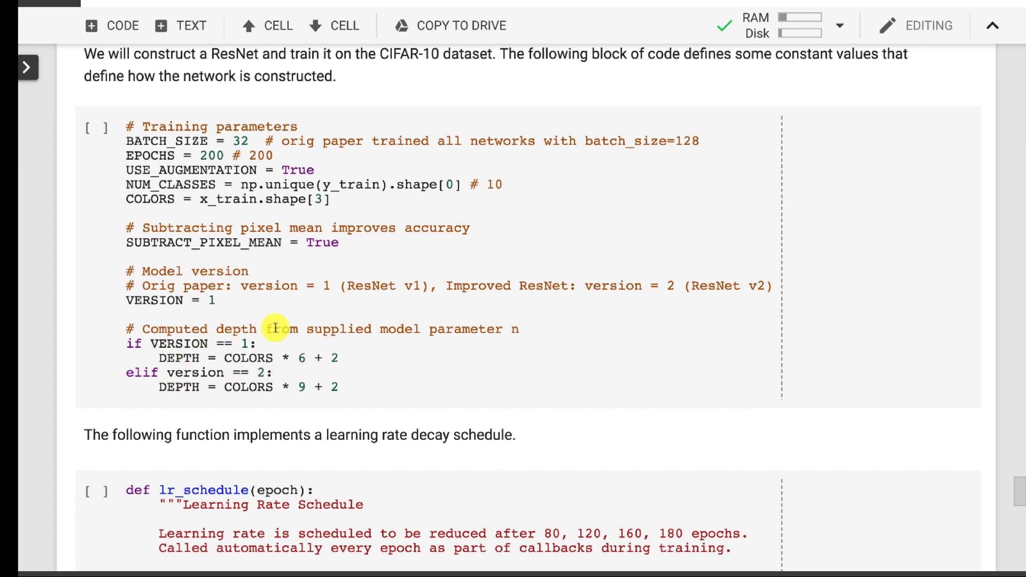
mouse_move(359, 341)
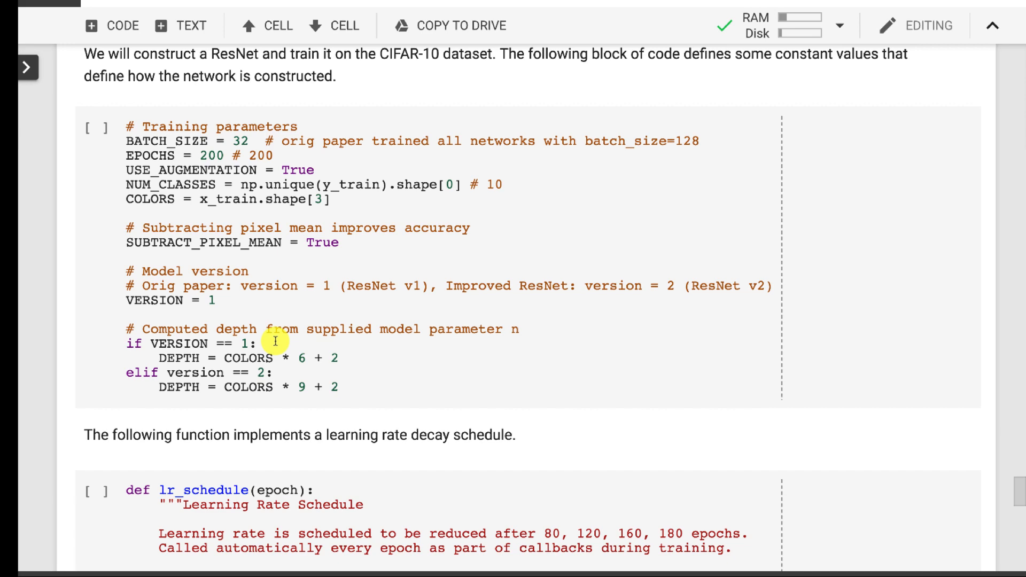
scroll("down", 3)
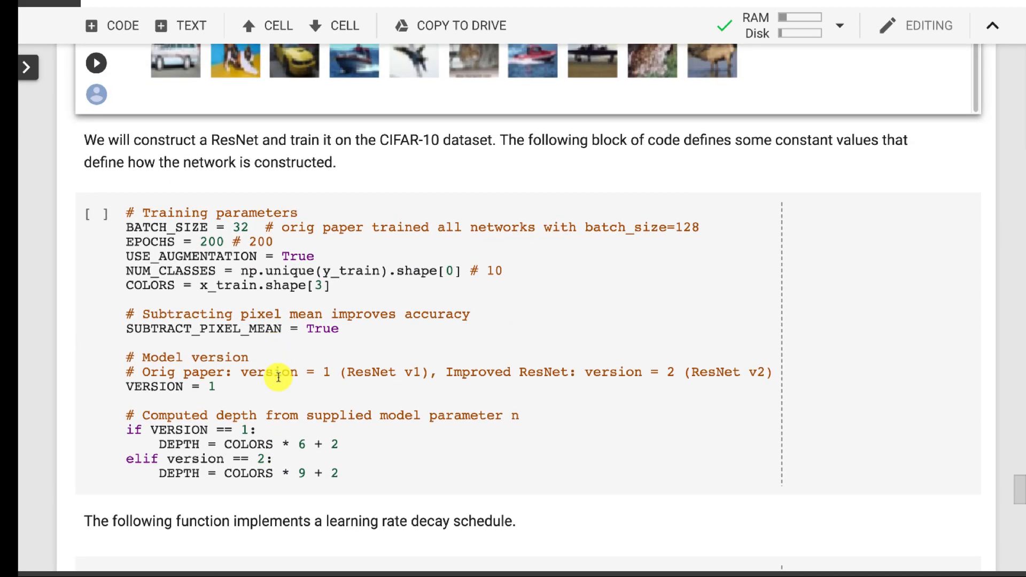
scroll("down", 3)
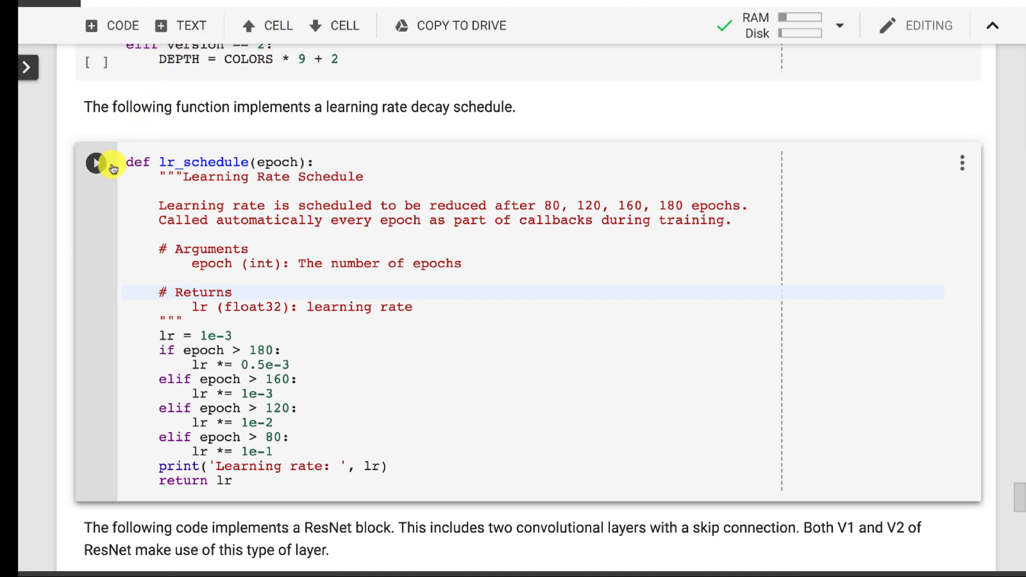
mouse_move(349, 187)
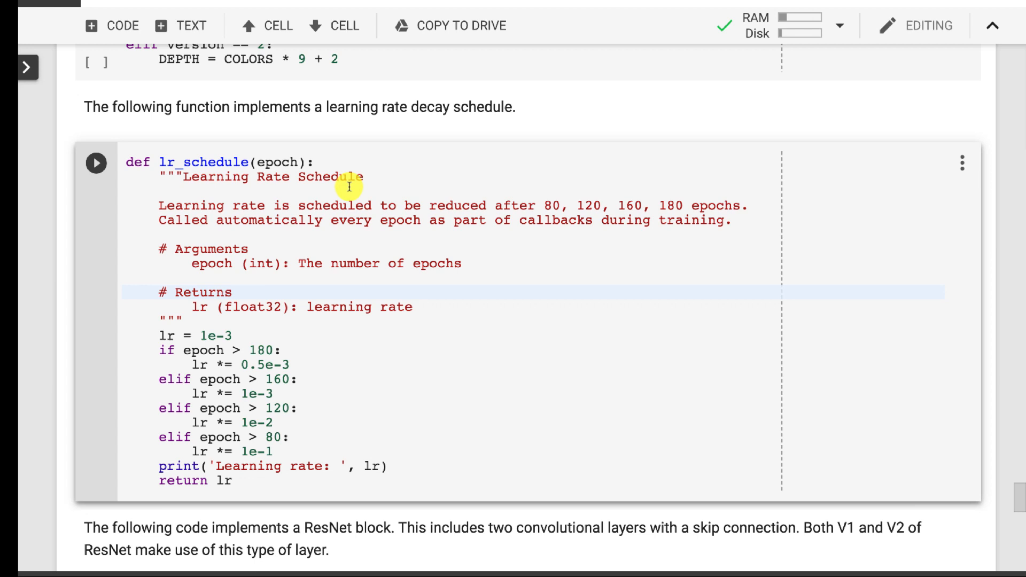
mouse_move(345, 256)
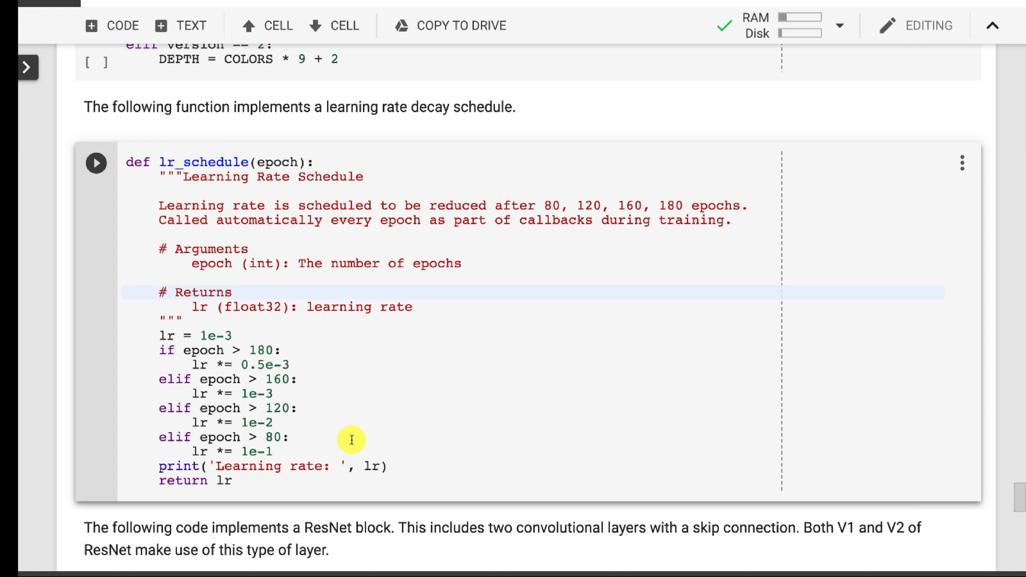
mouse_move(308, 431)
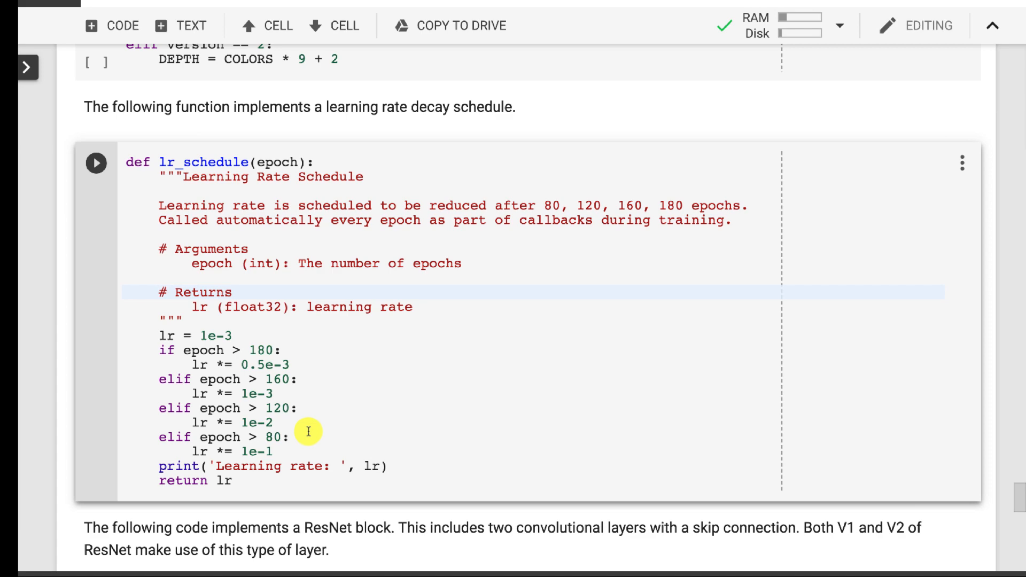
scroll("down", 3)
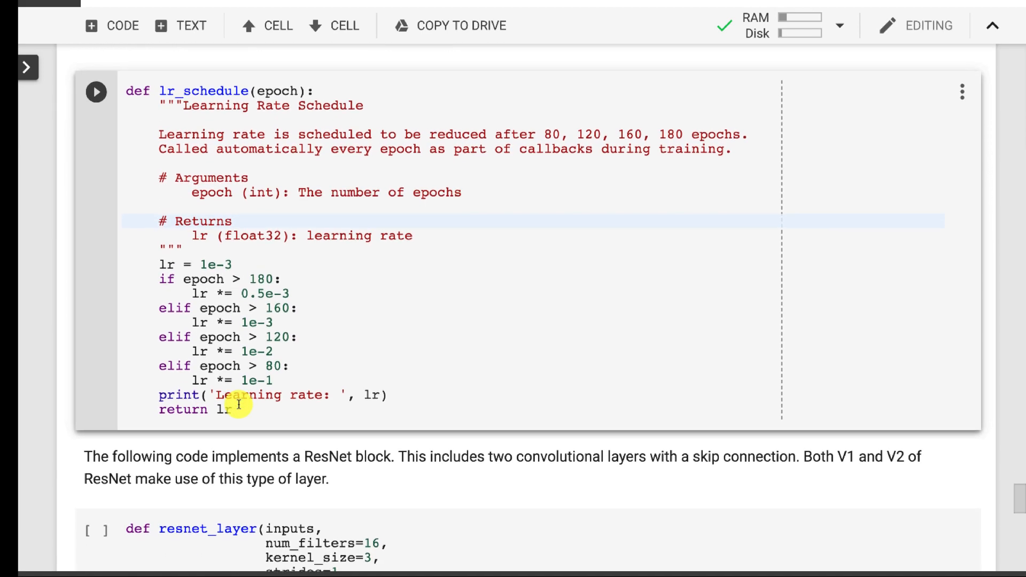
scroll("down", 3)
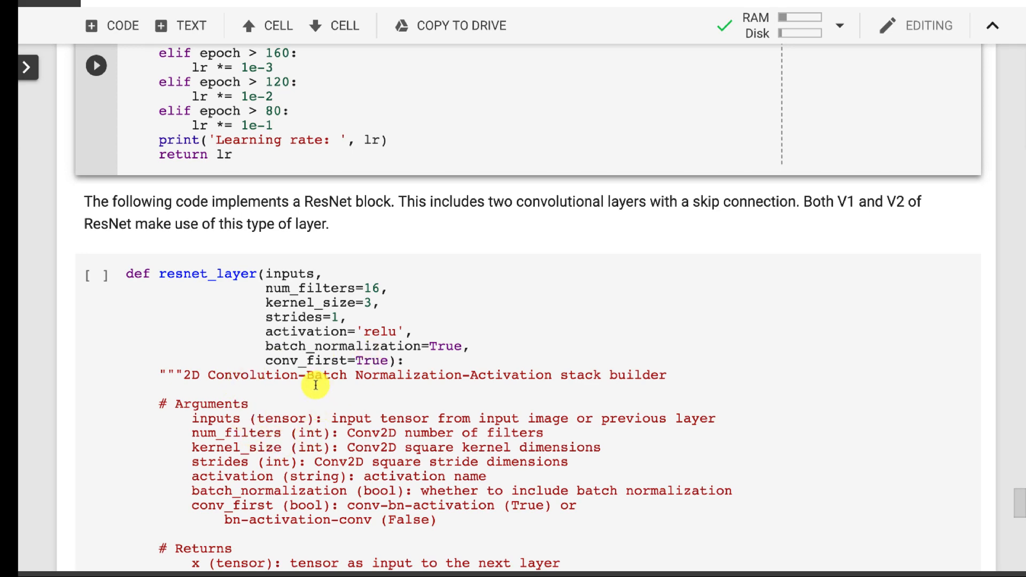
scroll("down", 3)
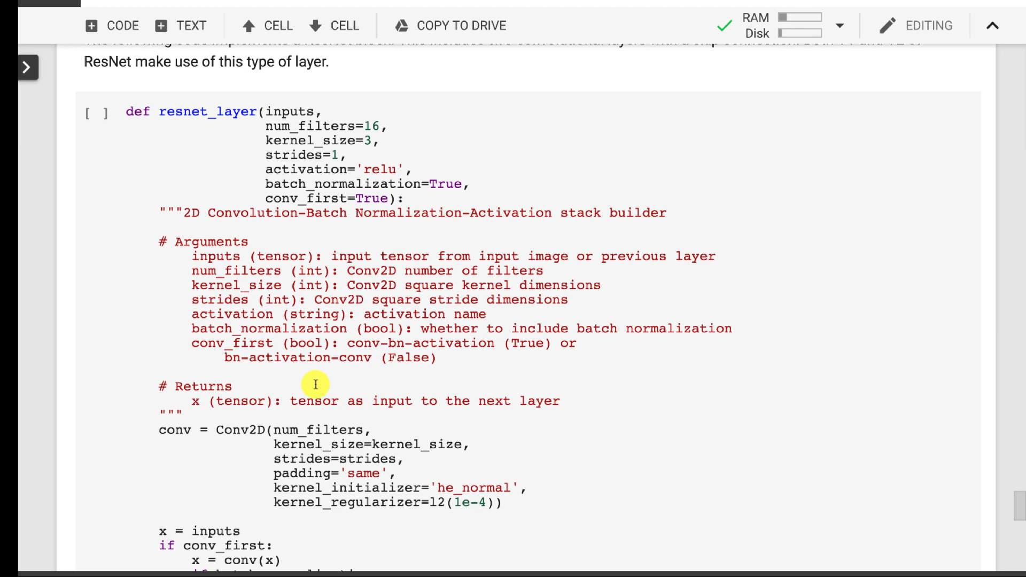
scroll("down", 3)
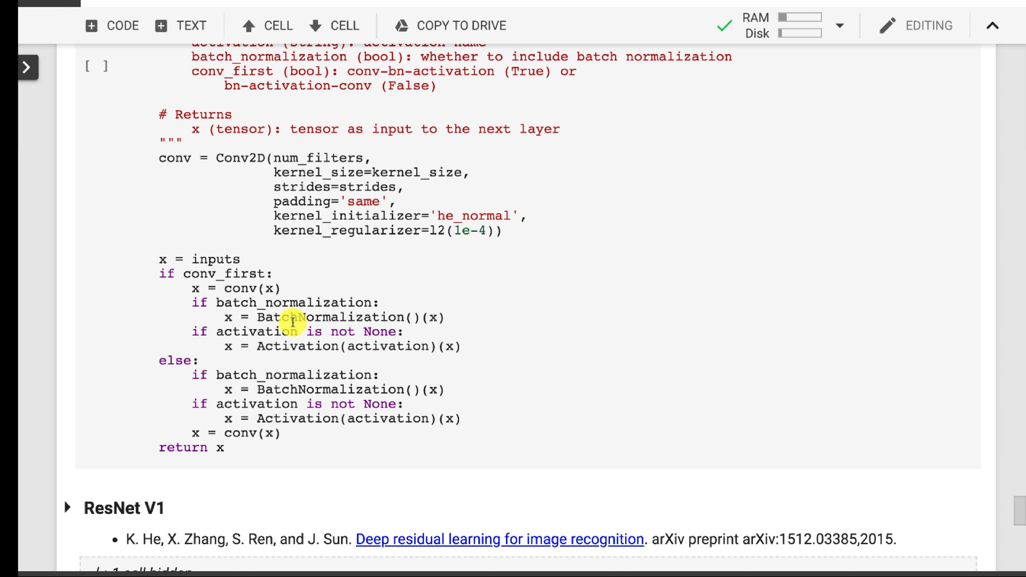
mouse_move(432, 216)
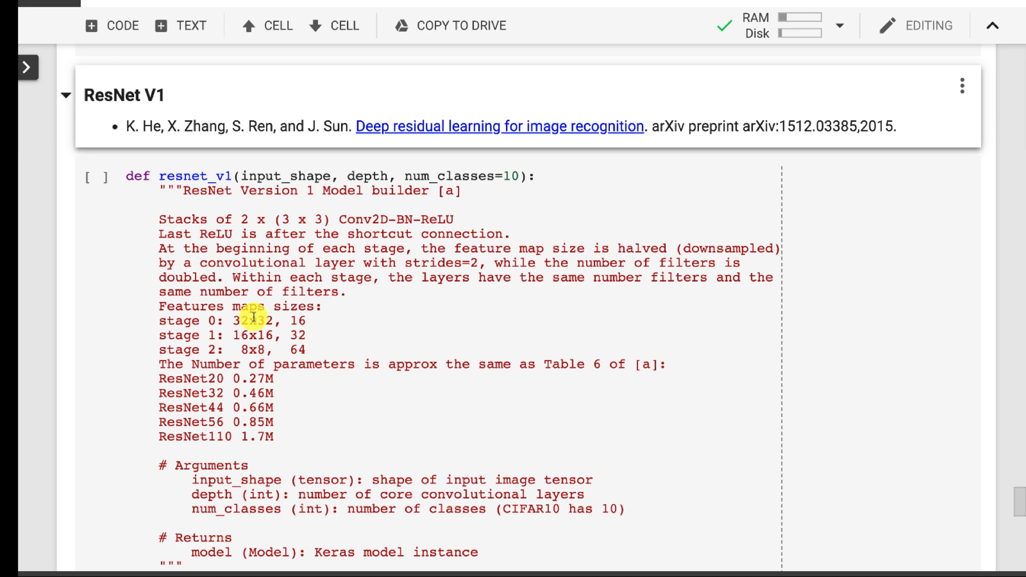
scroll("down", 3)
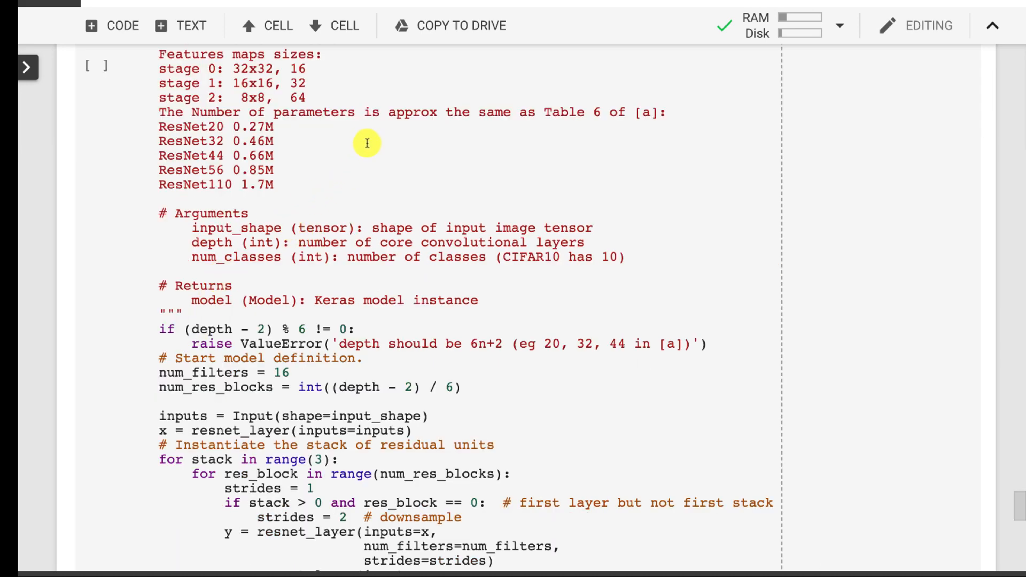
scroll("down", 3)
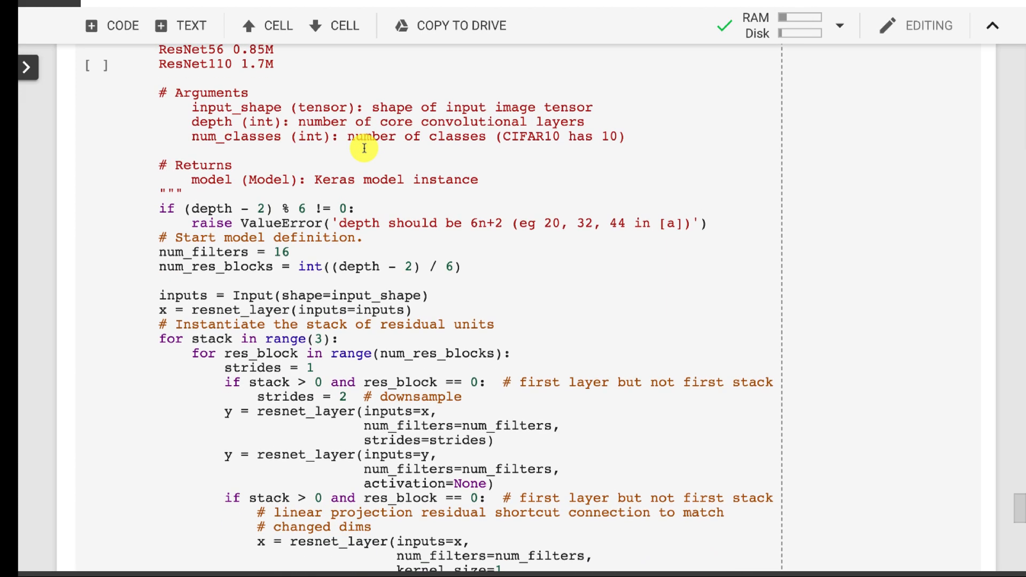
scroll("down", 3)
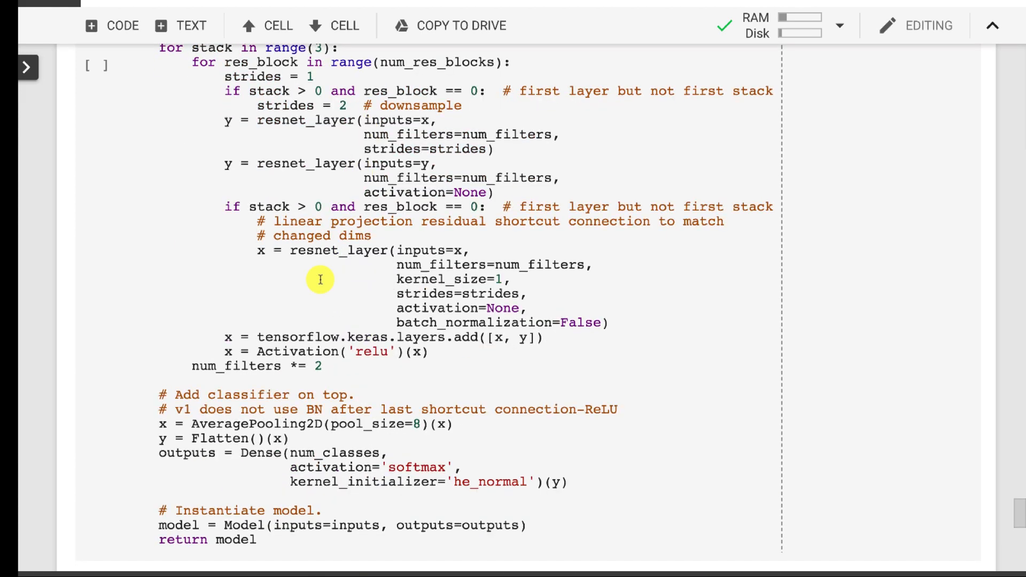
scroll("down", 3)
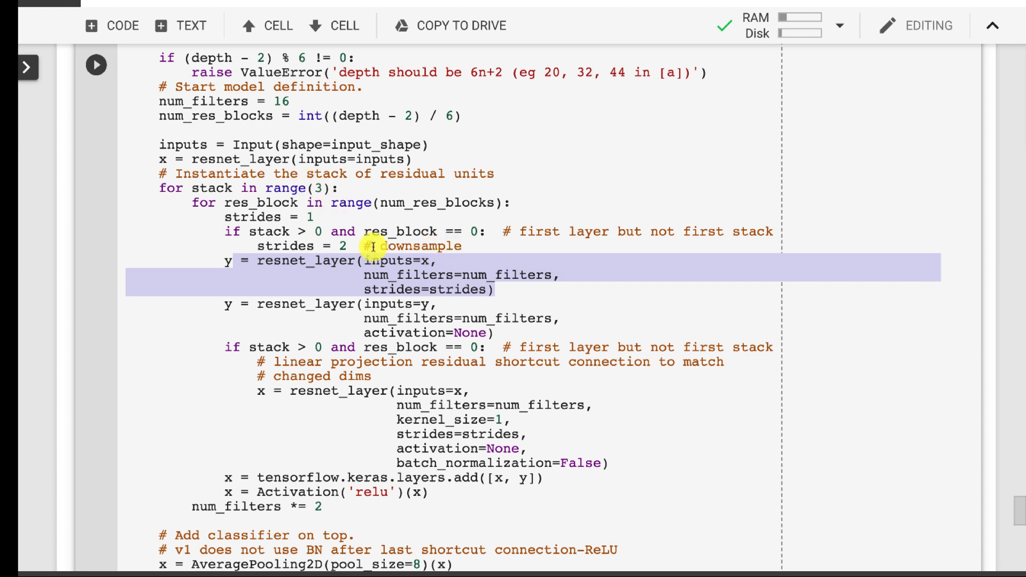
mouse_move(432, 321)
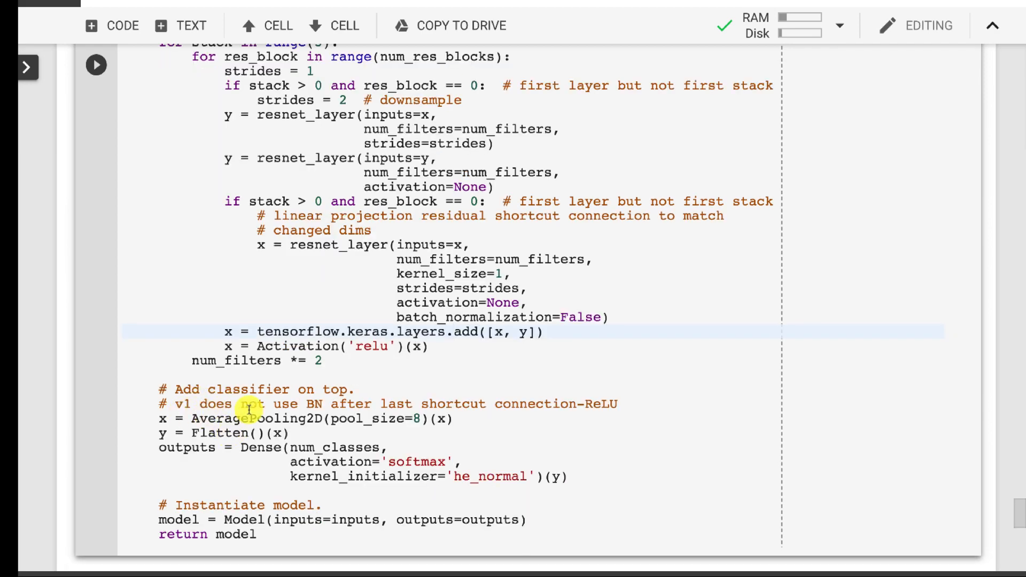
scroll("down", 3)
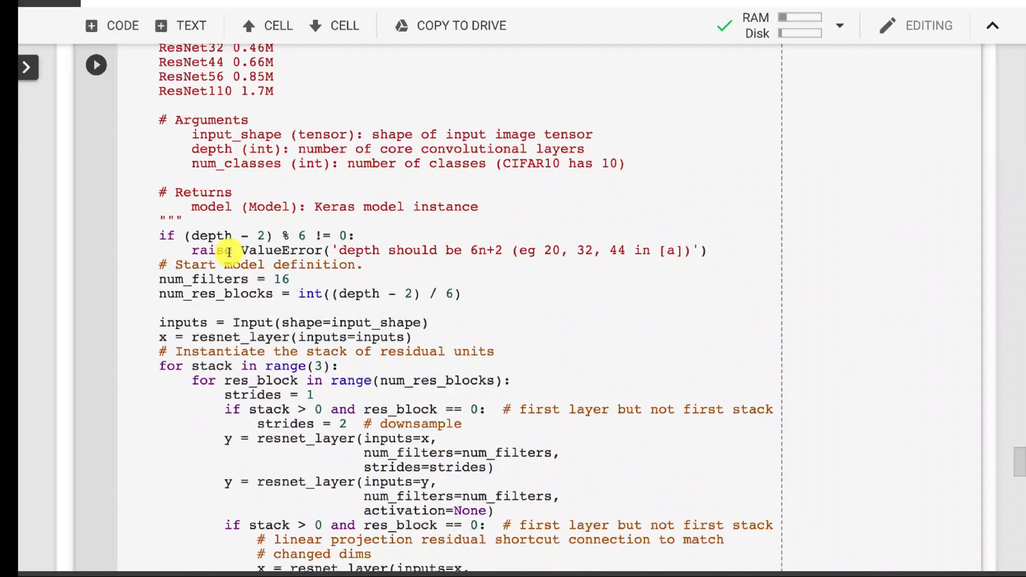
scroll("down", 3)
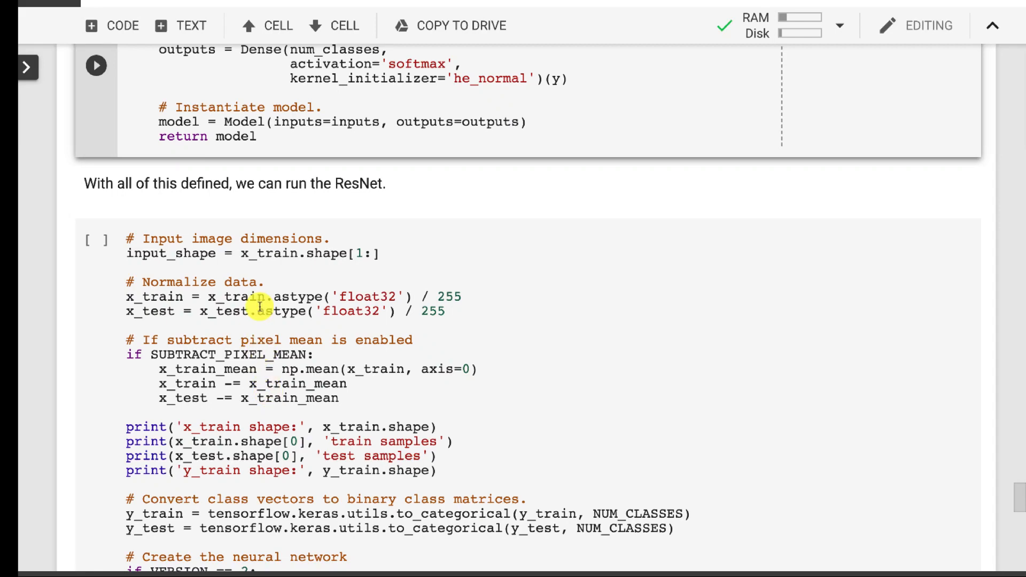
scroll("down", 3)
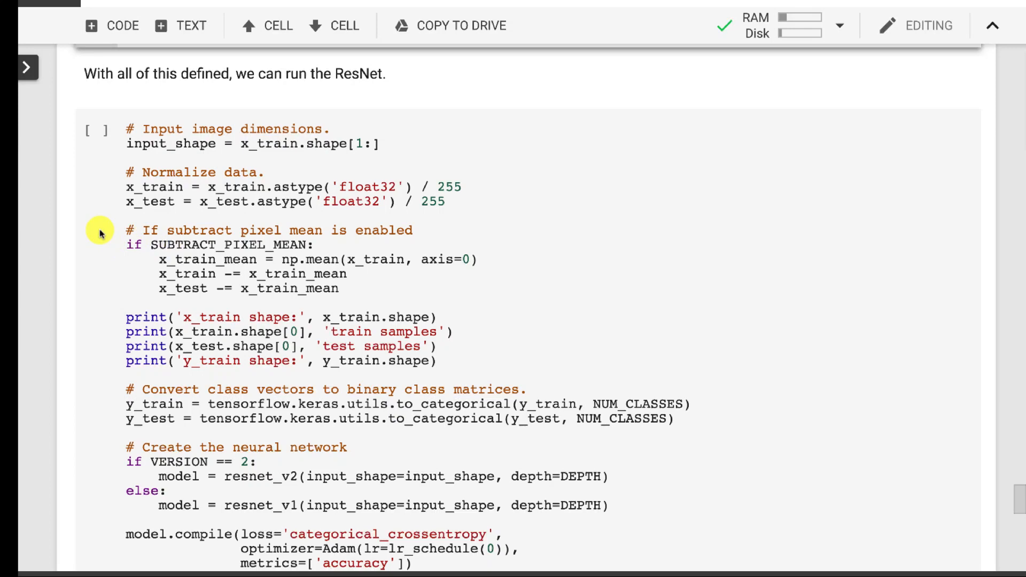
mouse_move(101, 211)
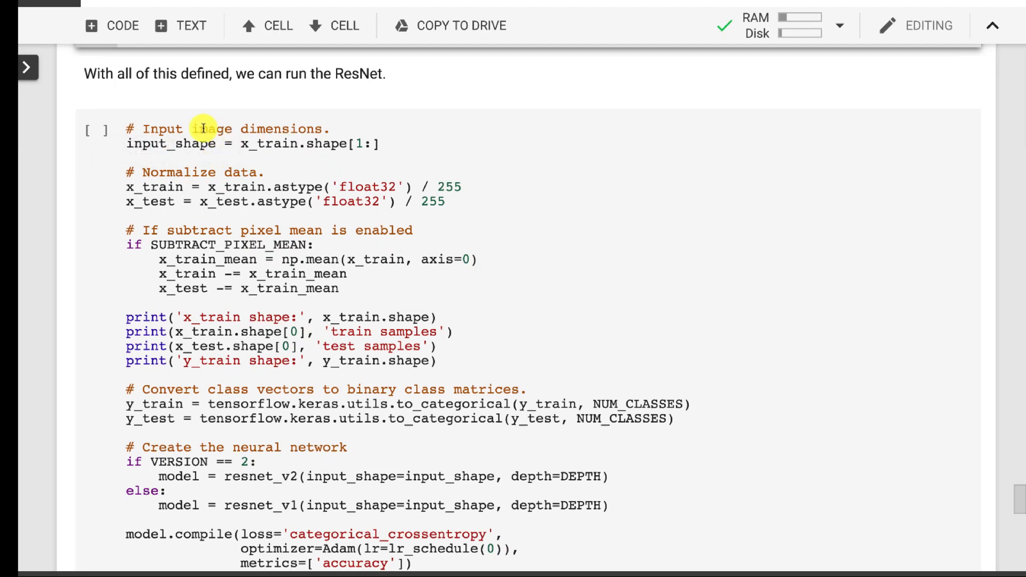
mouse_move(208, 145)
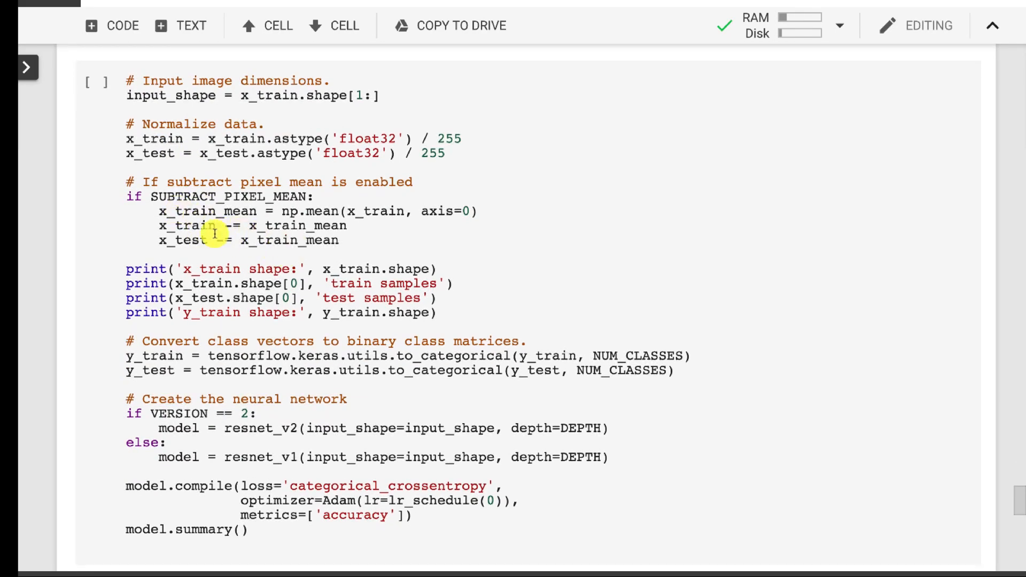
mouse_move(285, 211)
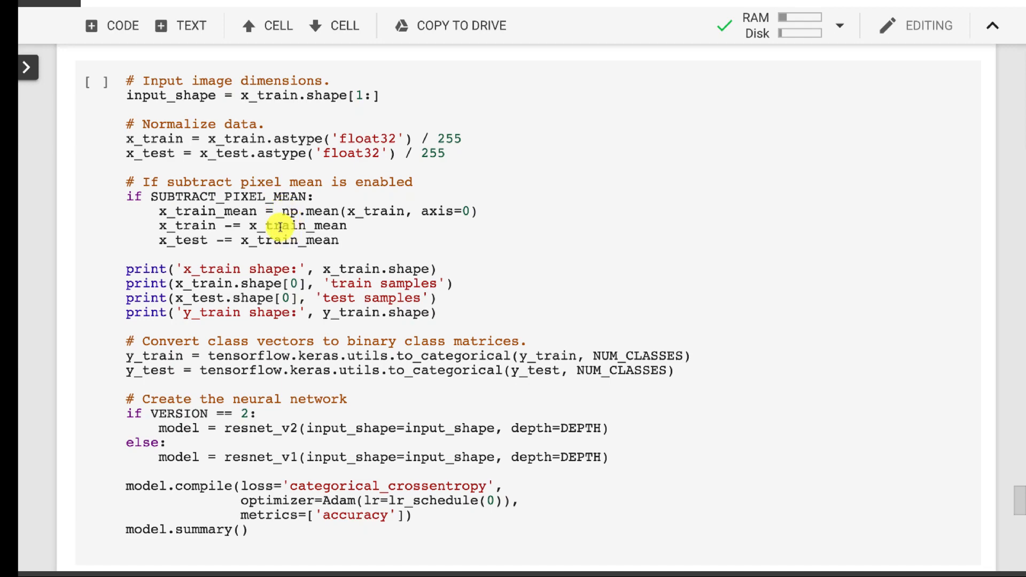
scroll("down", 3)
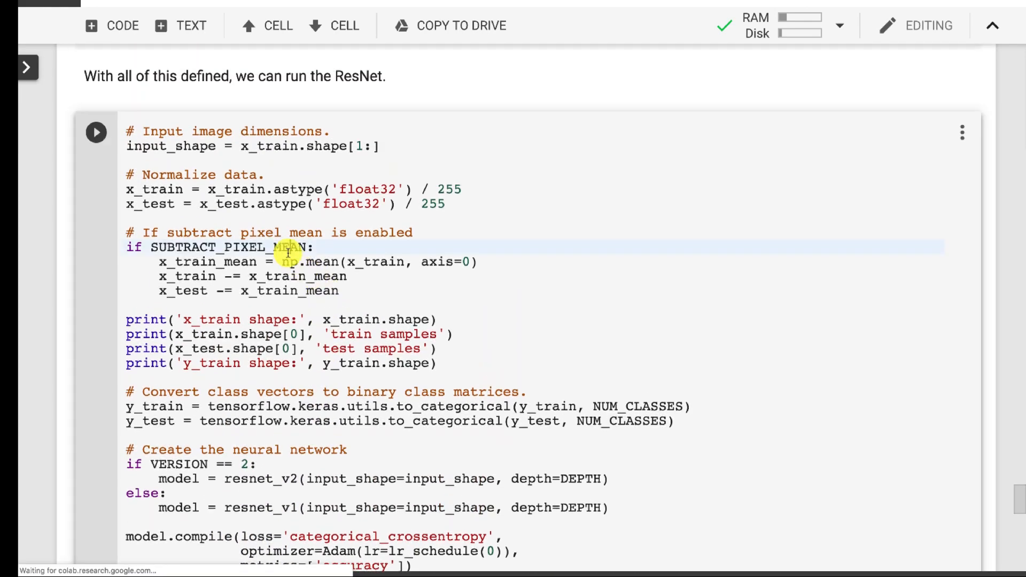
- Run the model-building cell and review the summary showing 274,442 total parameters
left_click(96, 132)
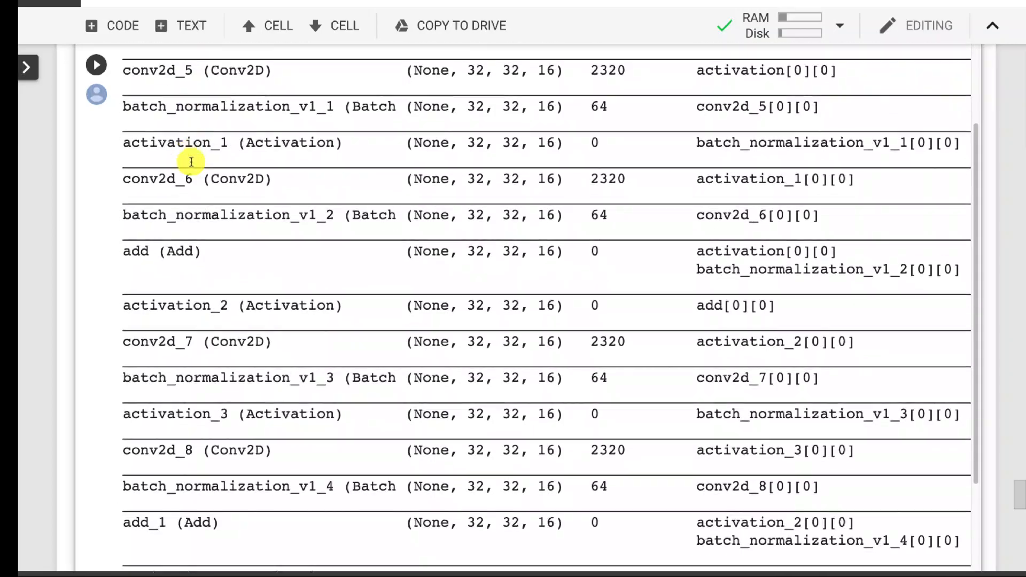
scroll("down", 3)
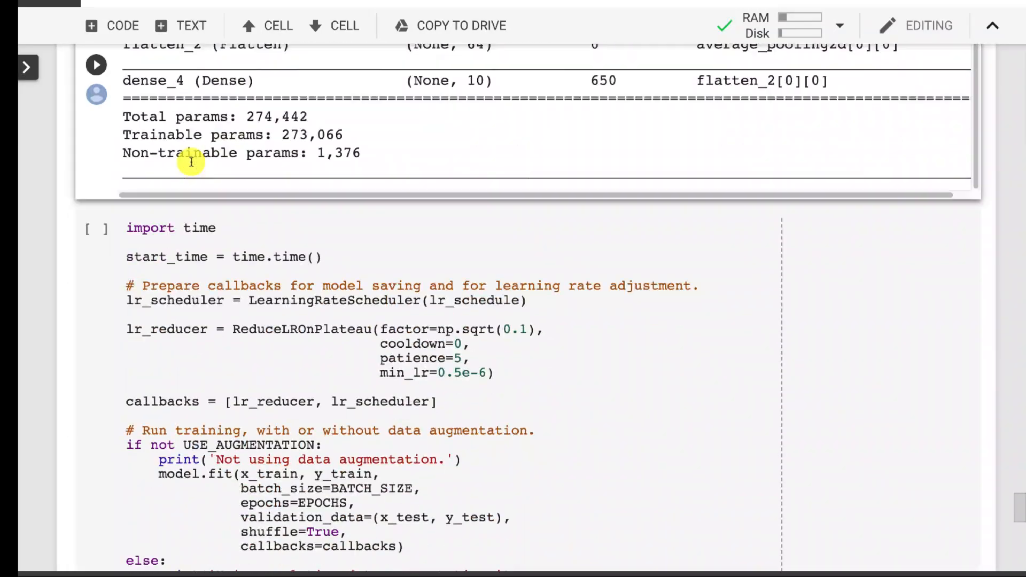
- Run the training cell with learning-rate callbacks and ImageDataGenerator augmentation
scroll("down", 3)
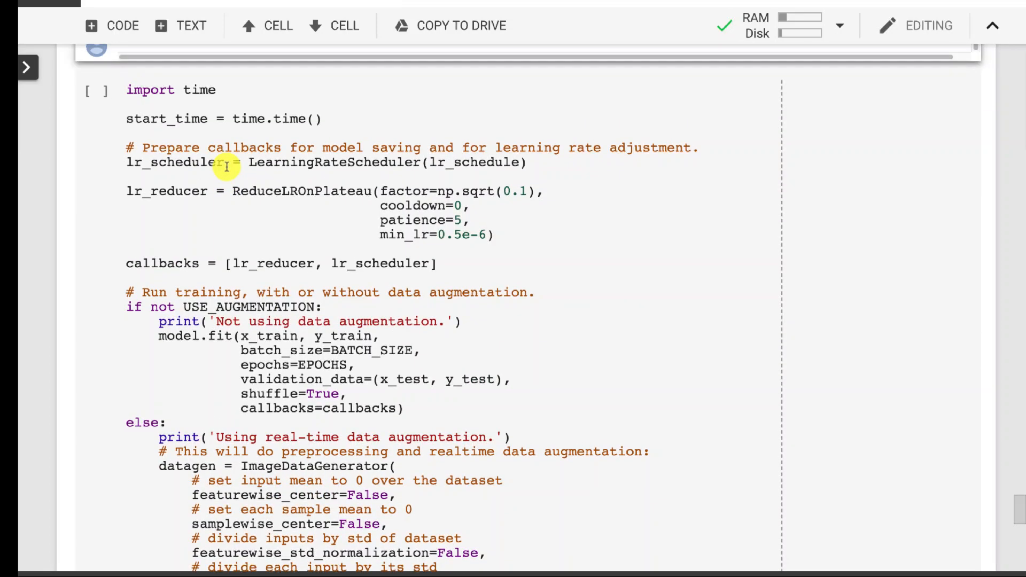
mouse_move(118, 105)
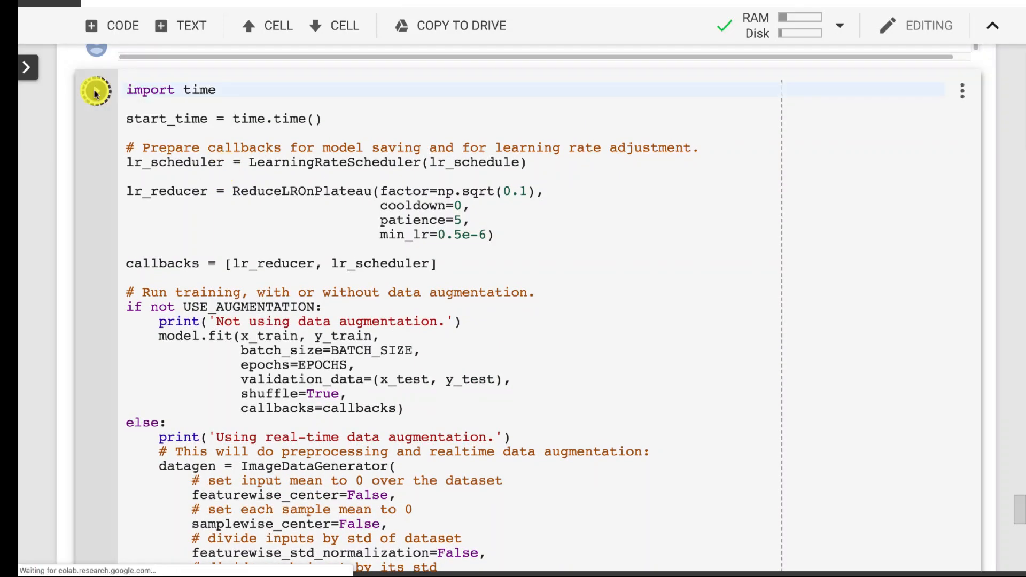
left_click(96, 91)
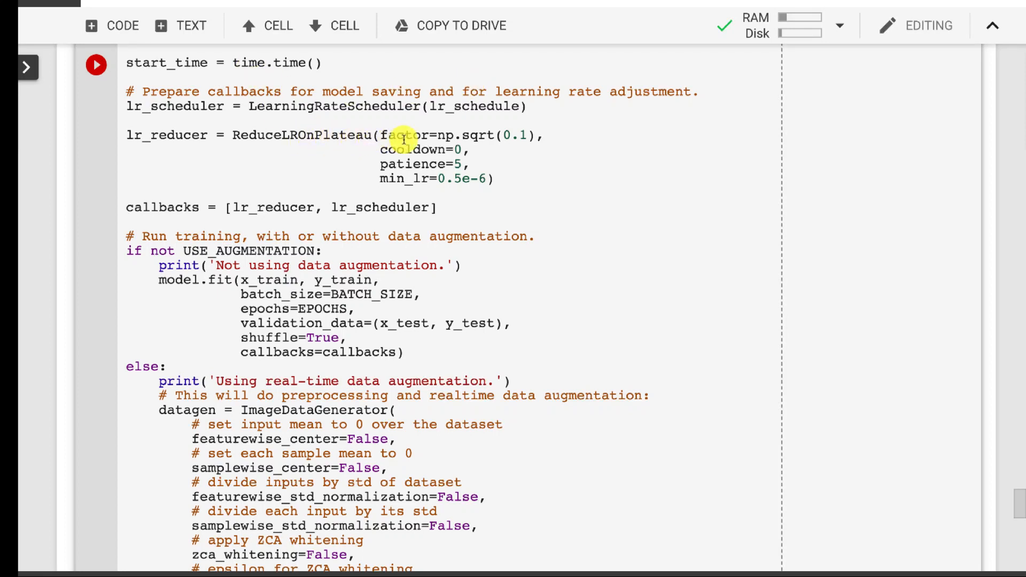
mouse_move(188, 140)
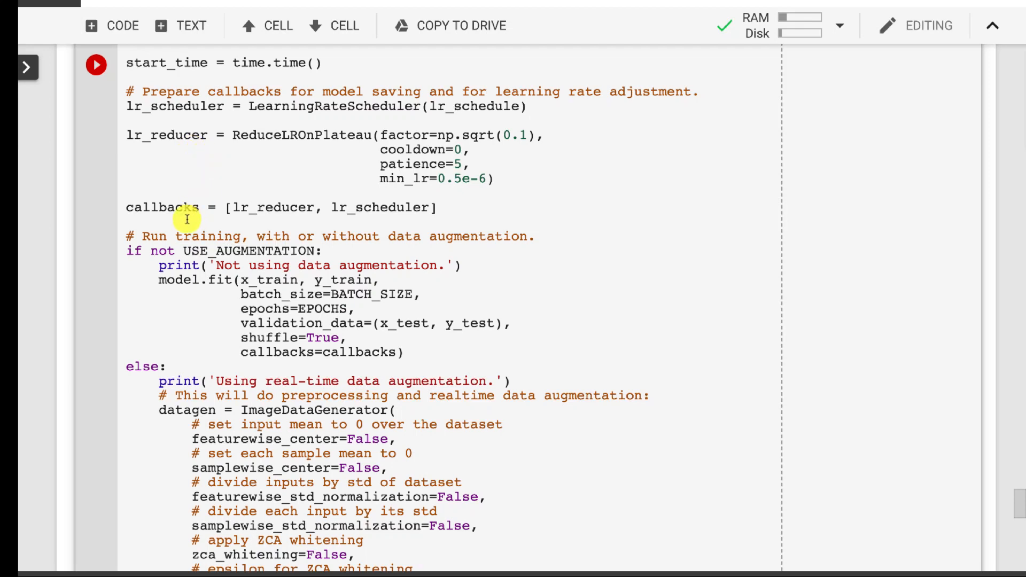
mouse_move(248, 243)
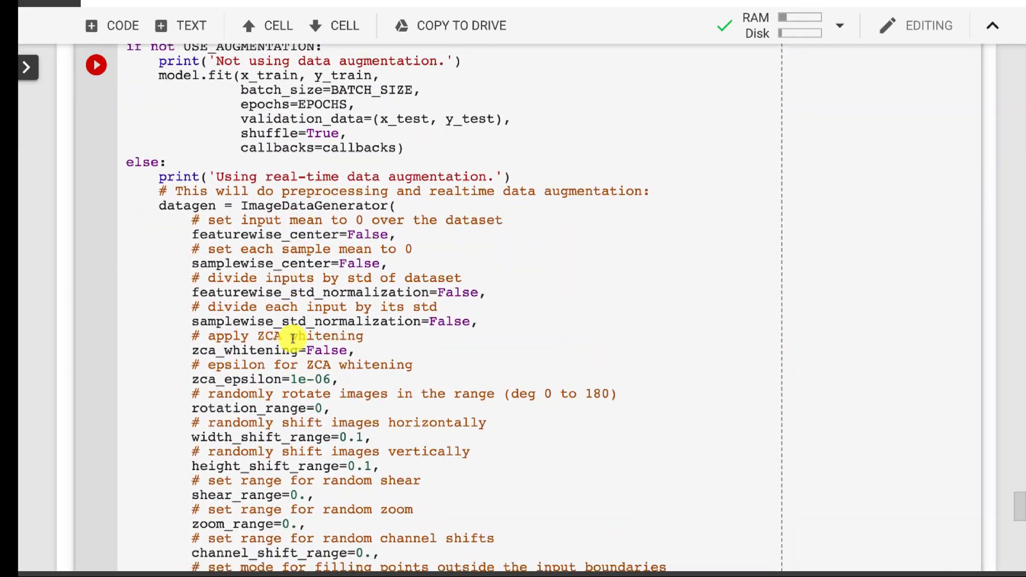
scroll("down", 3)
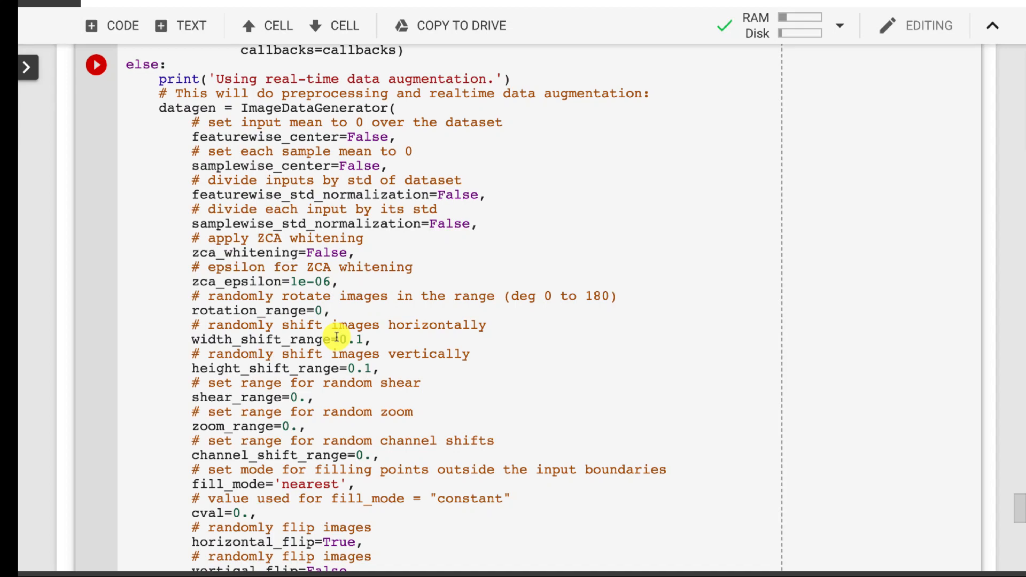
mouse_move(275, 140)
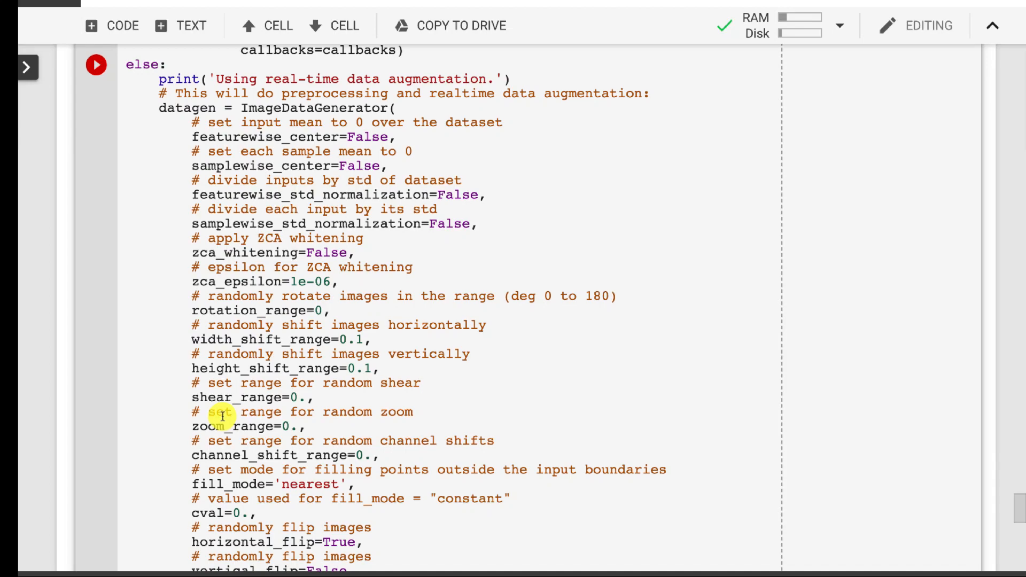
scroll("down", 3)
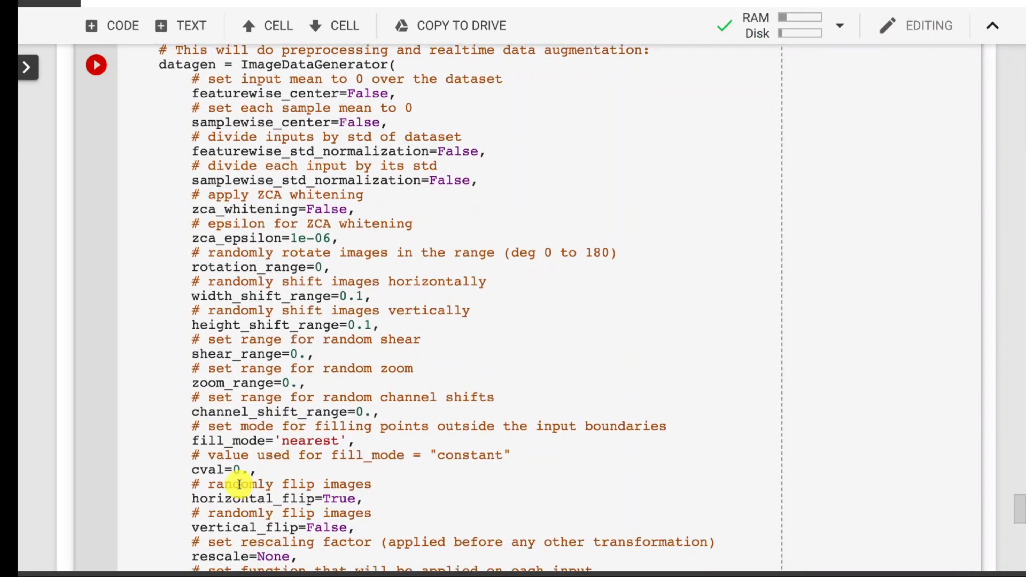
mouse_move(330, 512)
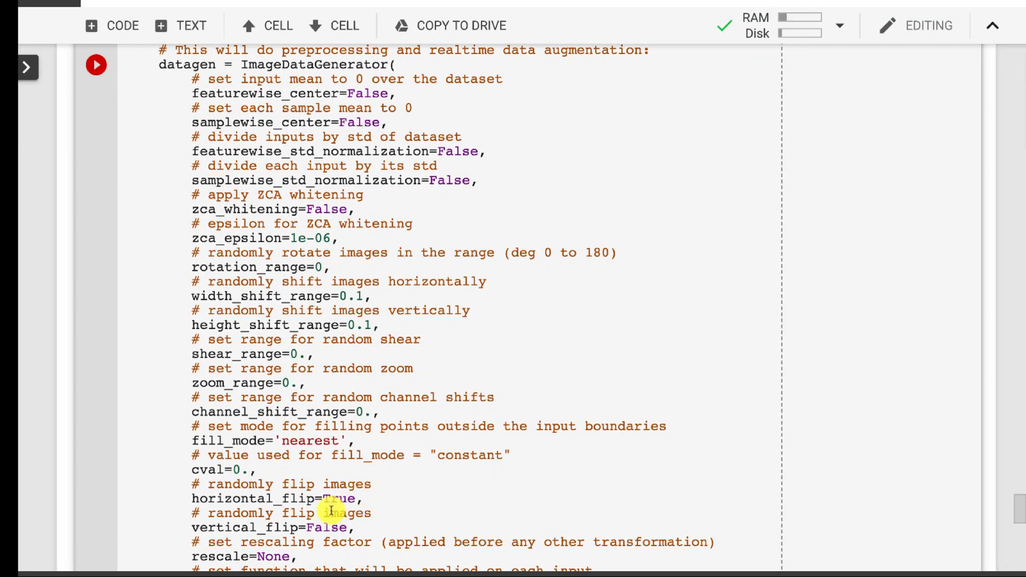
mouse_move(321, 489)
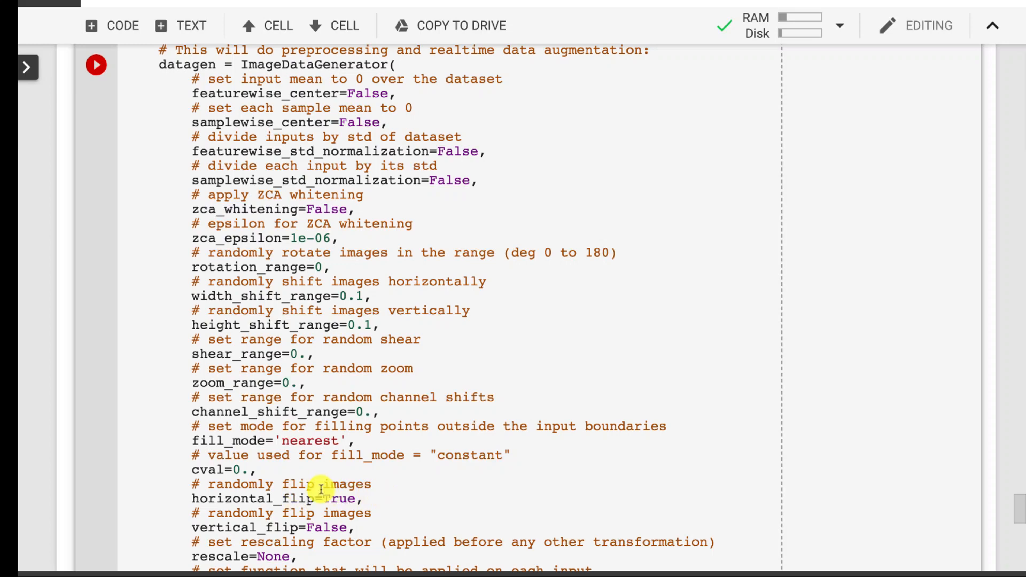
mouse_move(388, 467)
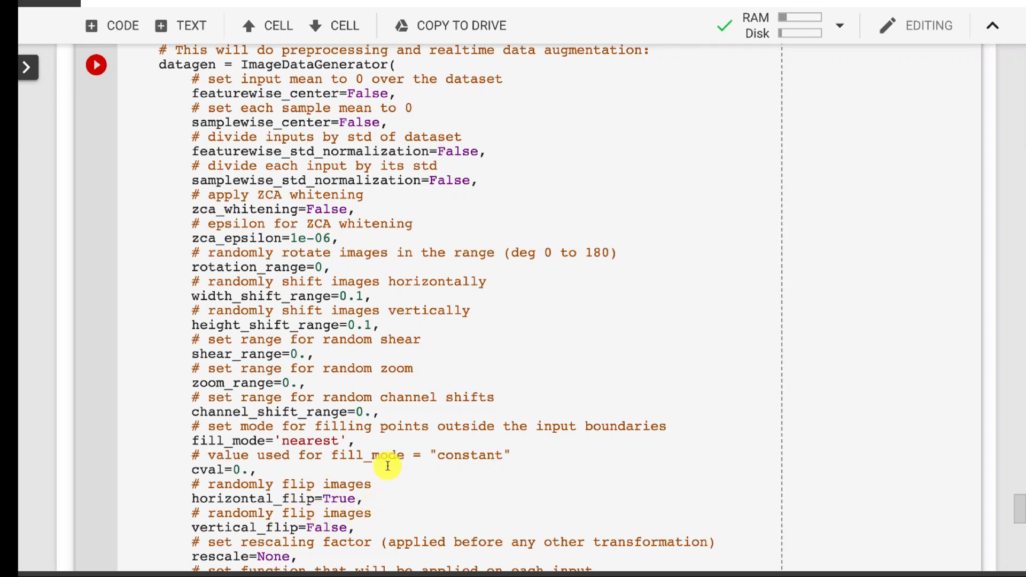
scroll("down", 3)
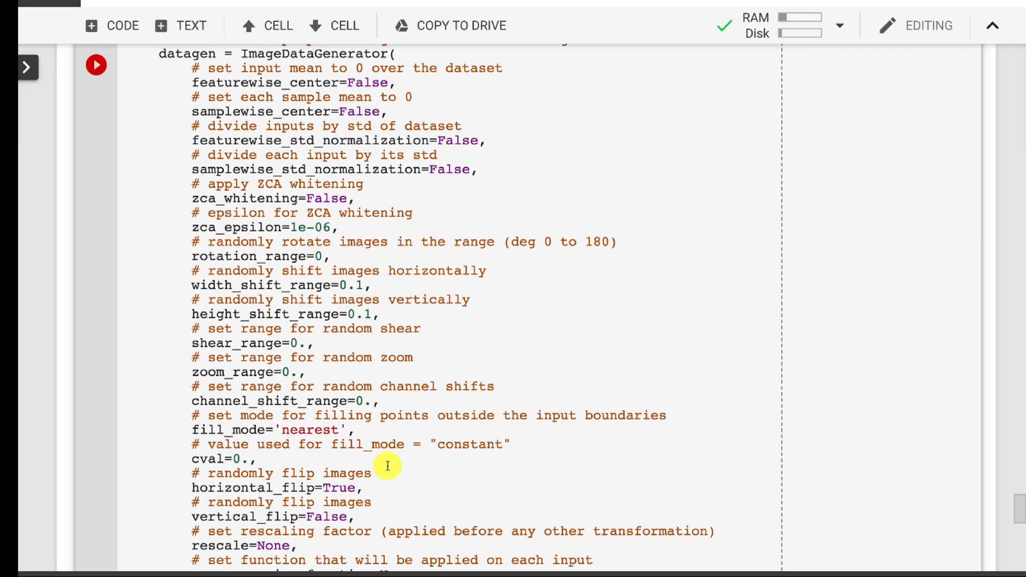
mouse_move(157, 344)
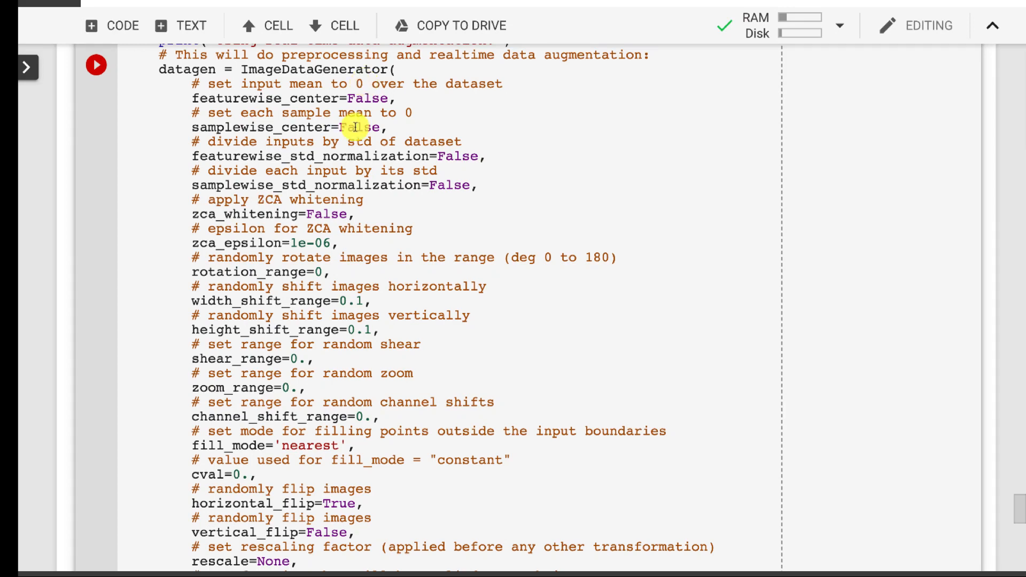
scroll("down", 3)
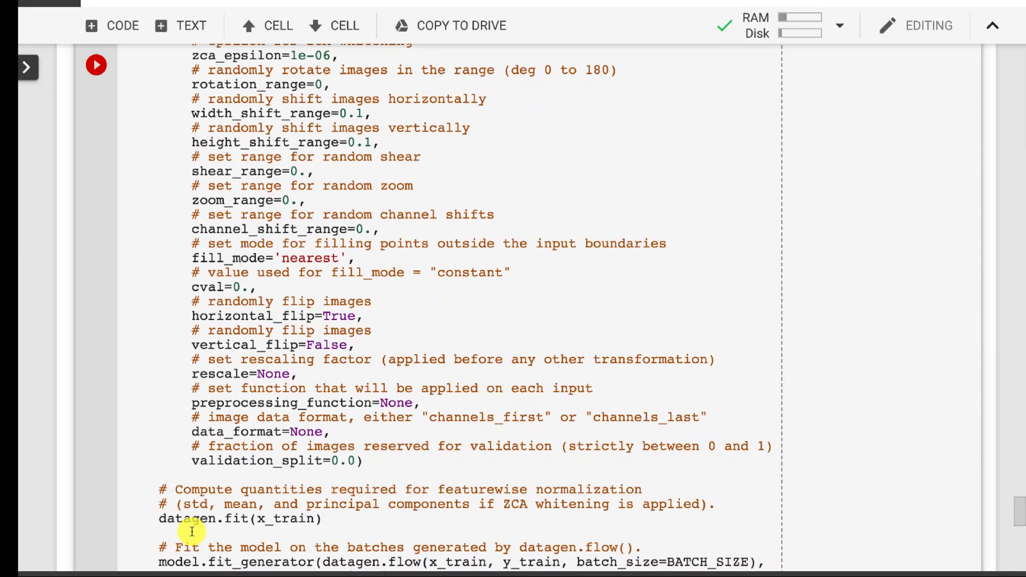
scroll("down", 3)
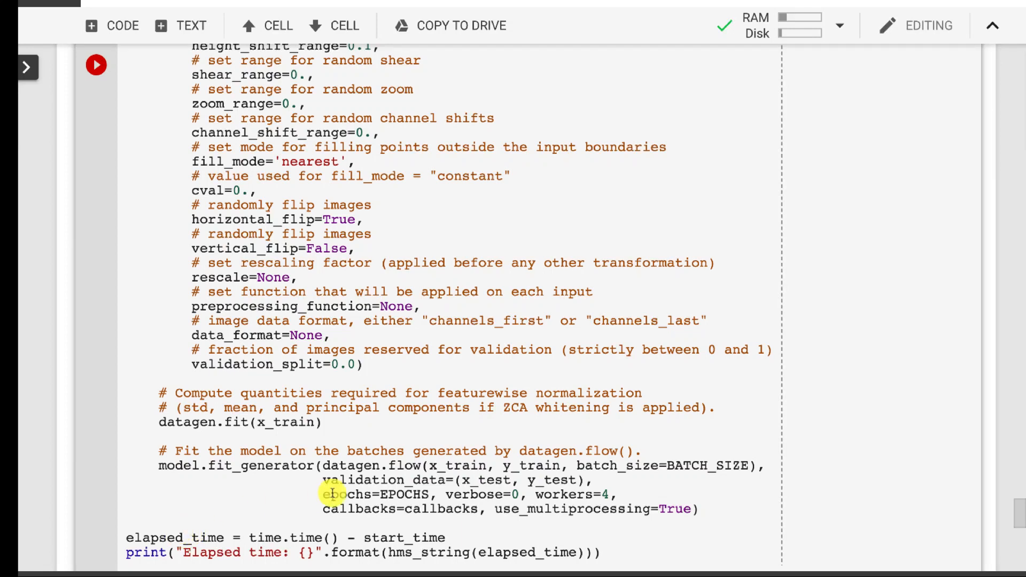
scroll("down", 3)
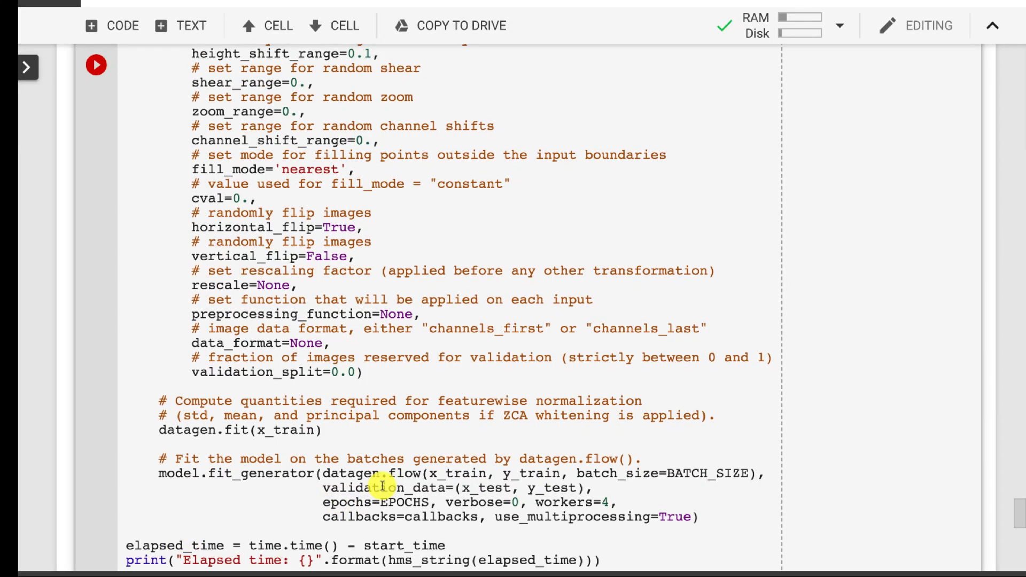